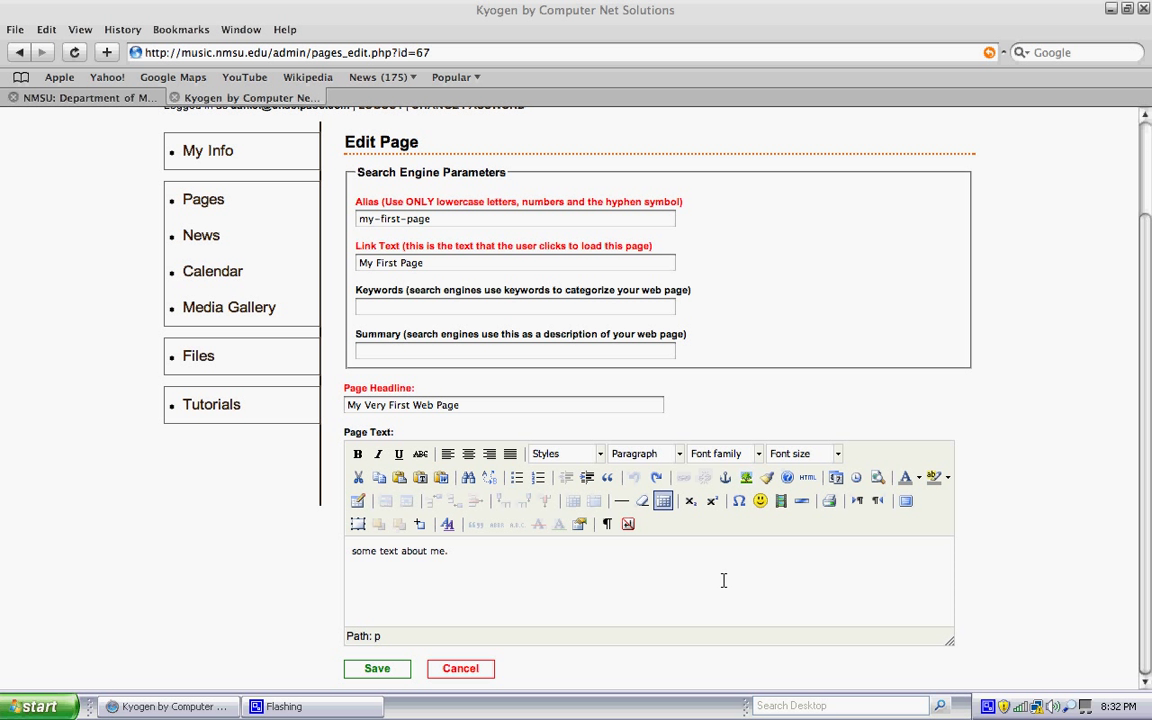
{"action": "mouse_move", "coordinate": [888, 541]}
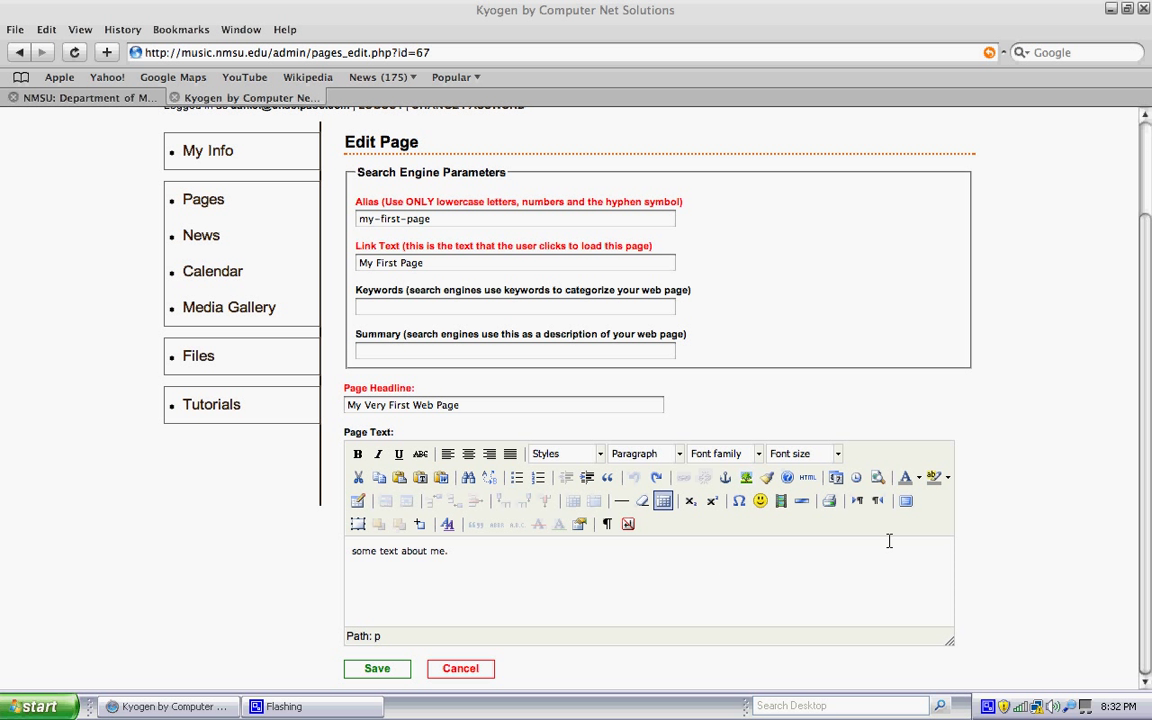
{"action": "mouse_move", "coordinate": [905, 500]}
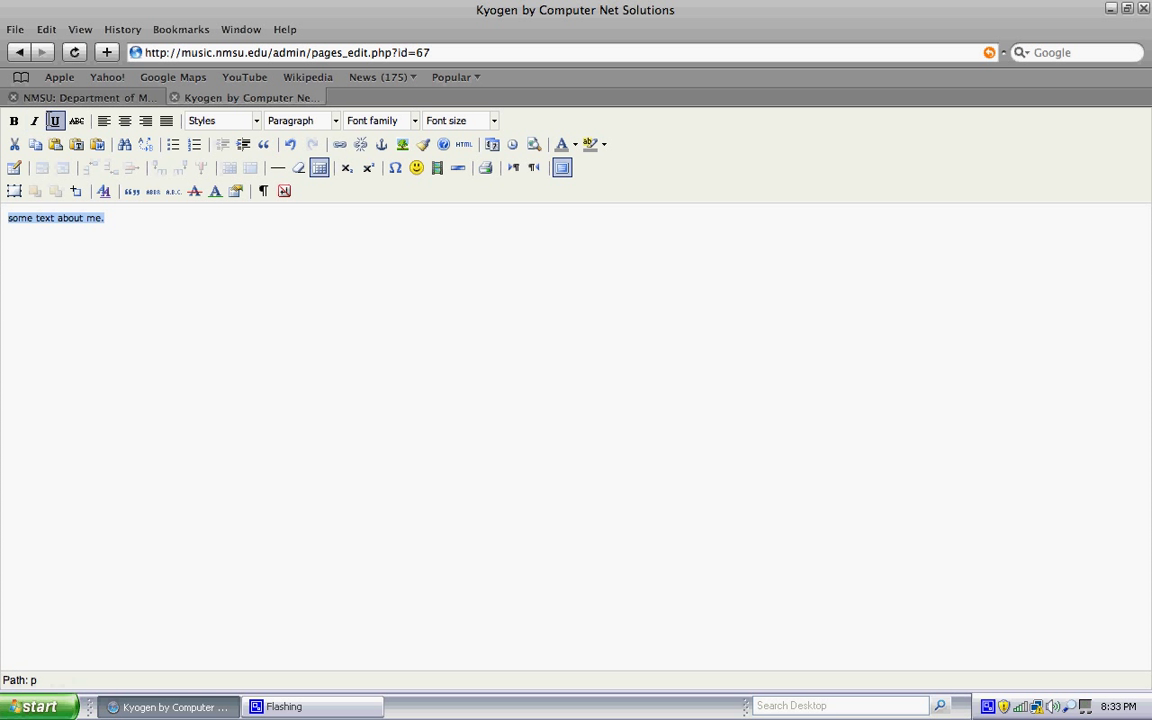
Try strikethrough and italic on 'some text about me.', keep it bold, then indent and outdent it
{"action": "left_click", "coordinate": [77, 120]}
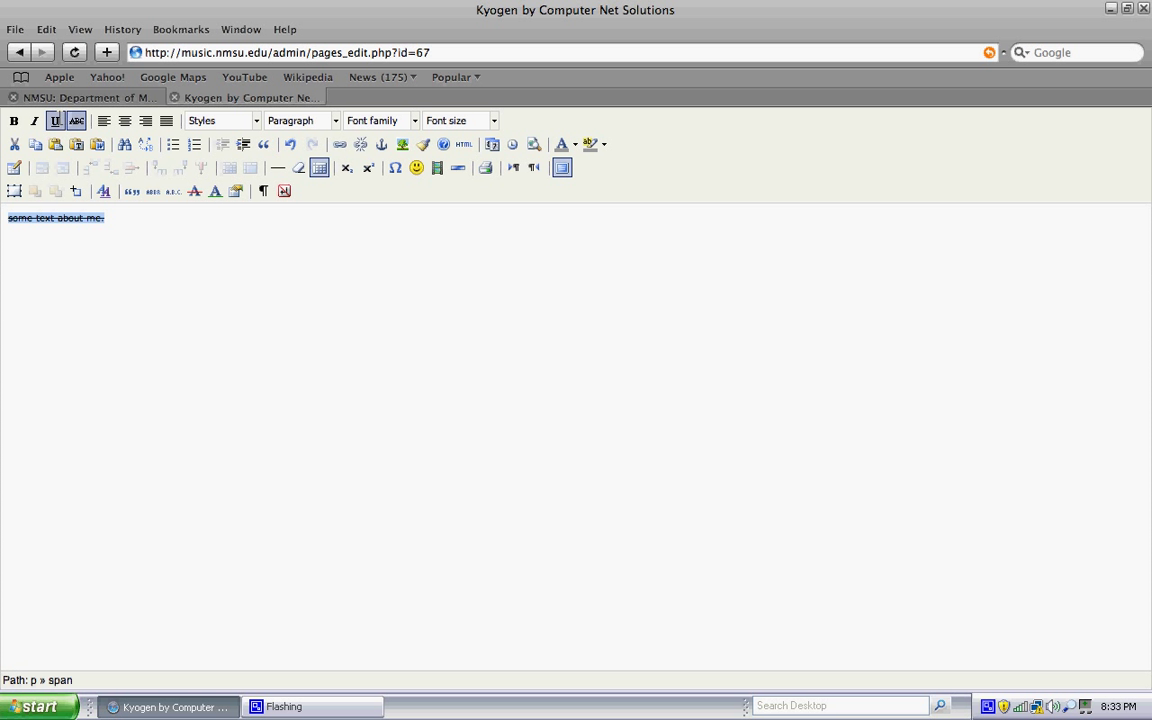
{"action": "left_click", "coordinate": [14, 120]}
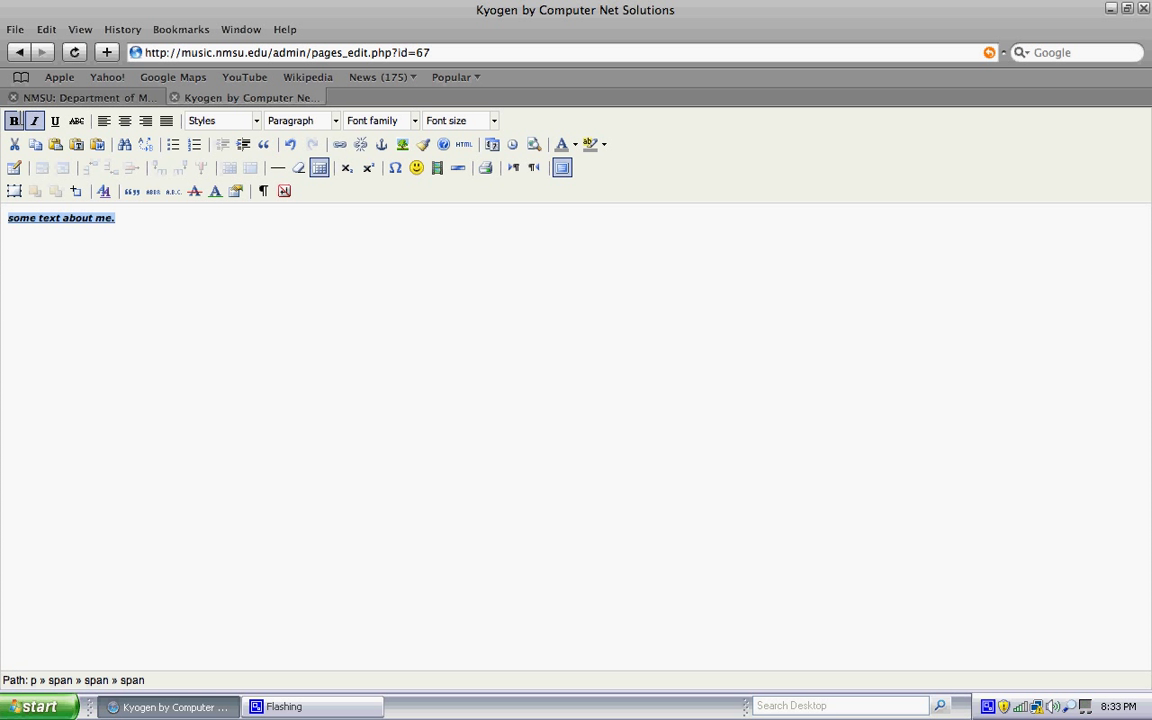
{"action": "left_click", "coordinate": [14, 120]}
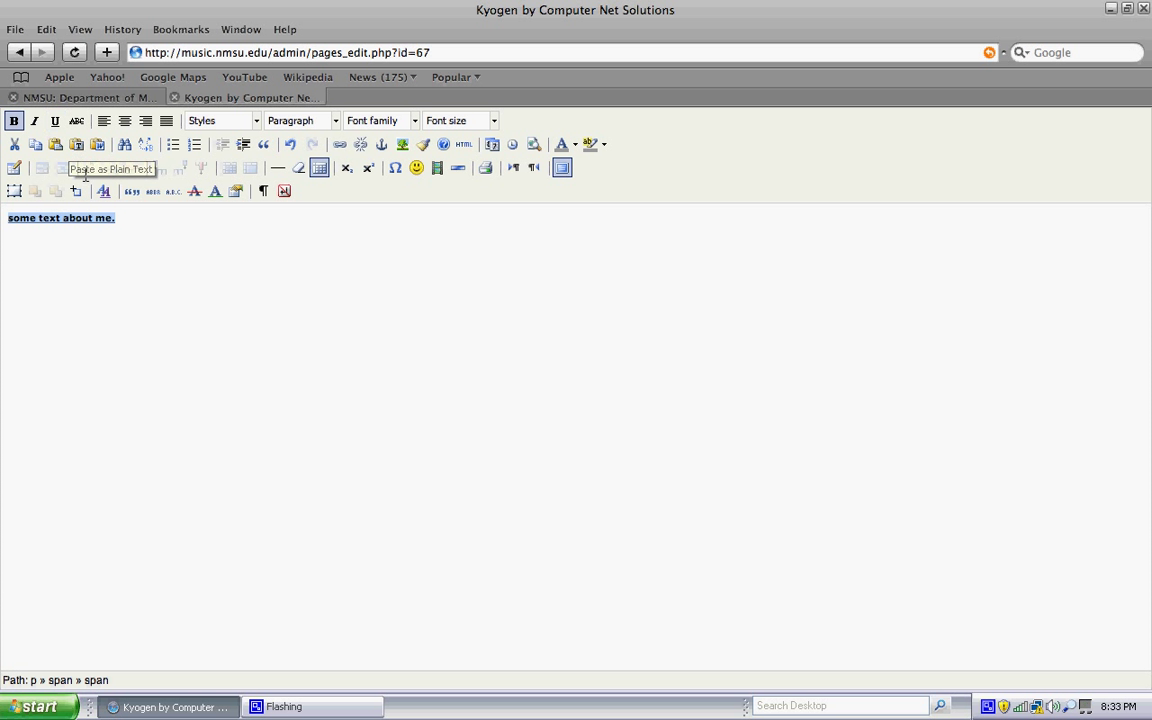
{"action": "left_click", "coordinate": [55, 120]}
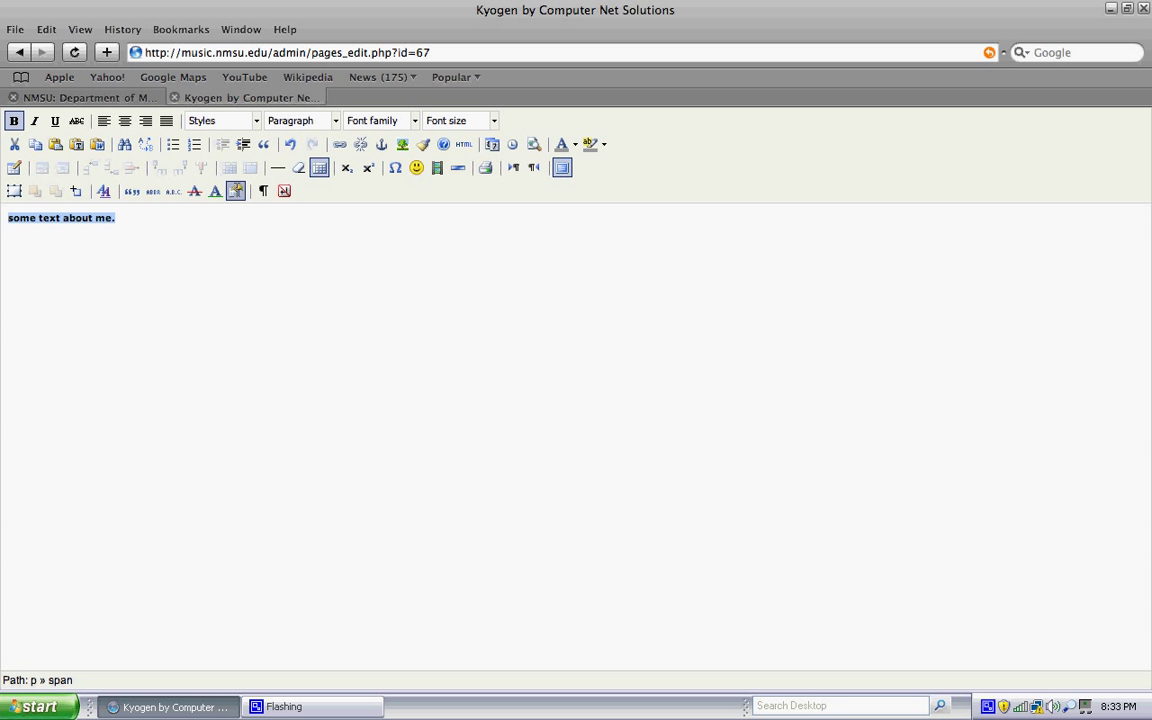
{"action": "mouse_move", "coordinate": [243, 144]}
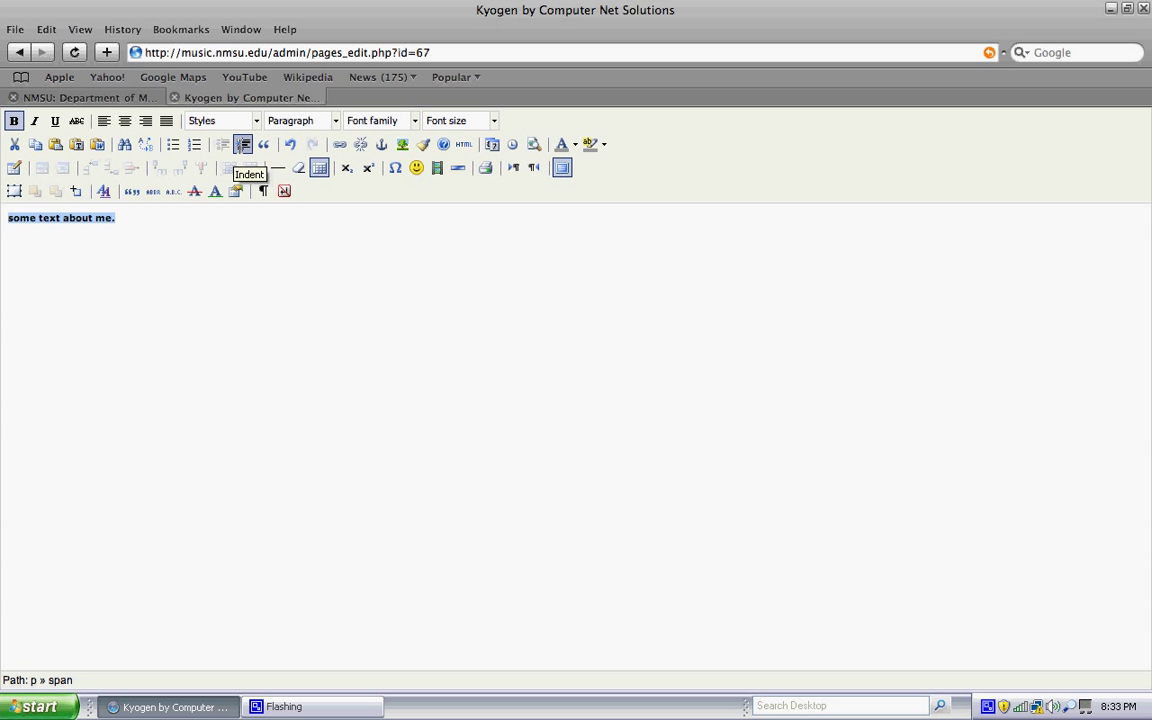
{"action": "left_click", "coordinate": [243, 144]}
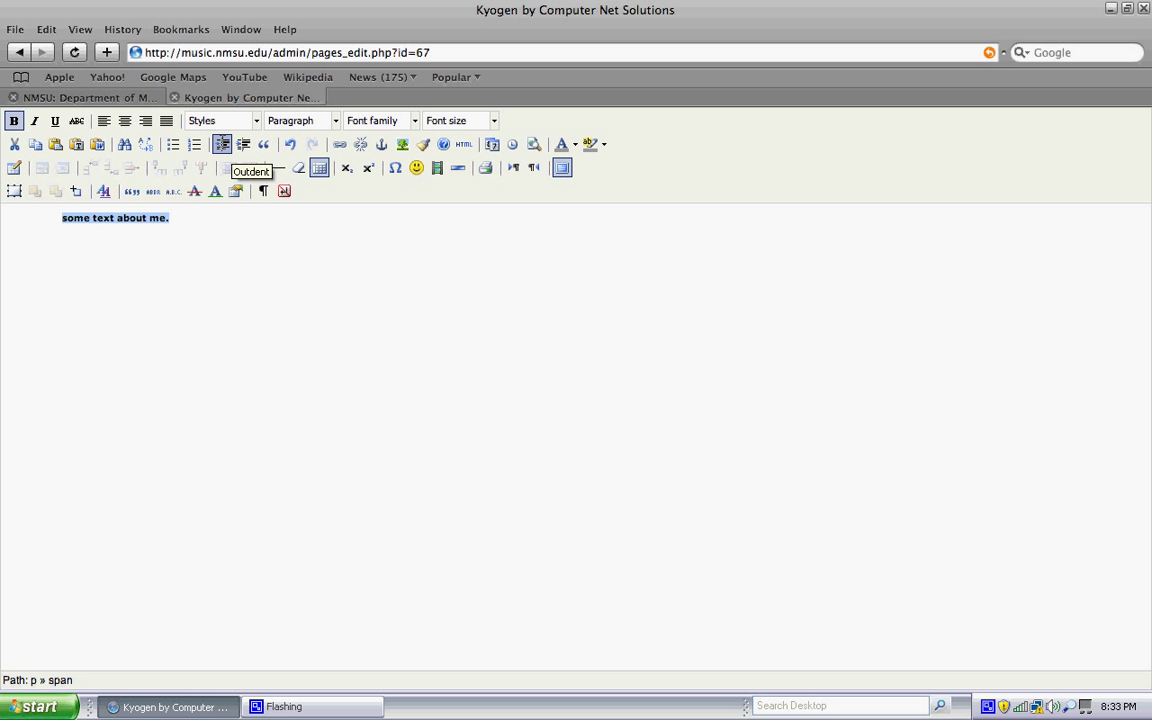
{"action": "left_click", "coordinate": [222, 143]}
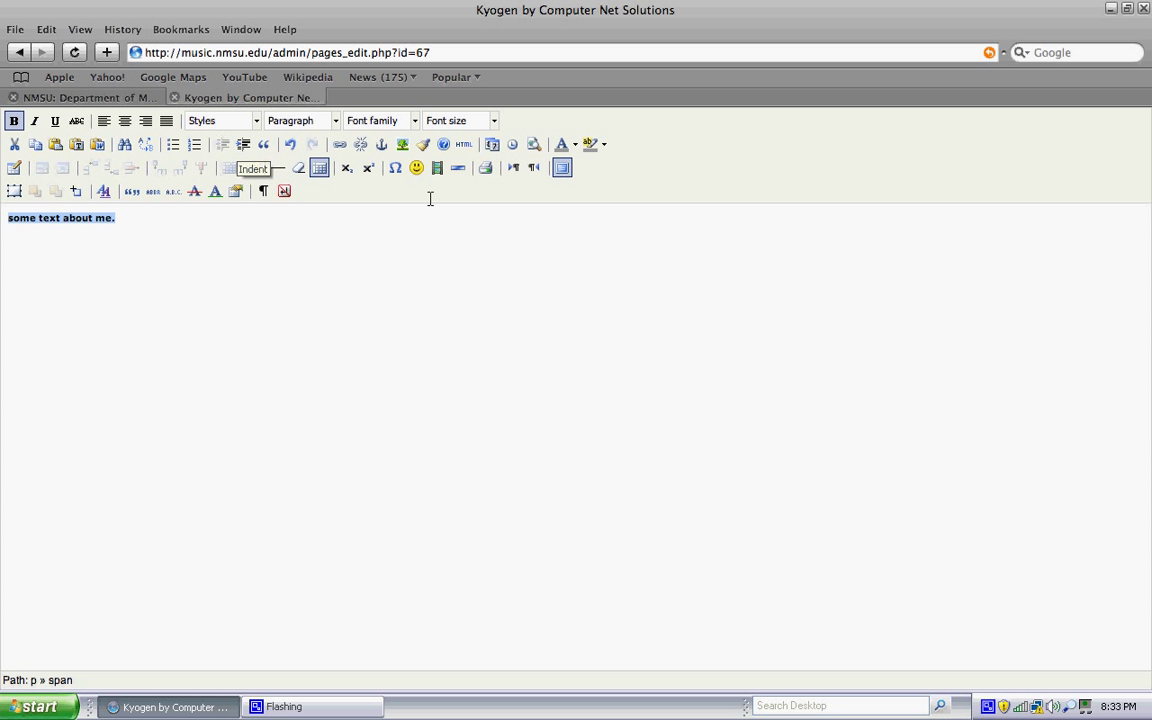
{"action": "mouse_move", "coordinate": [562, 144]}
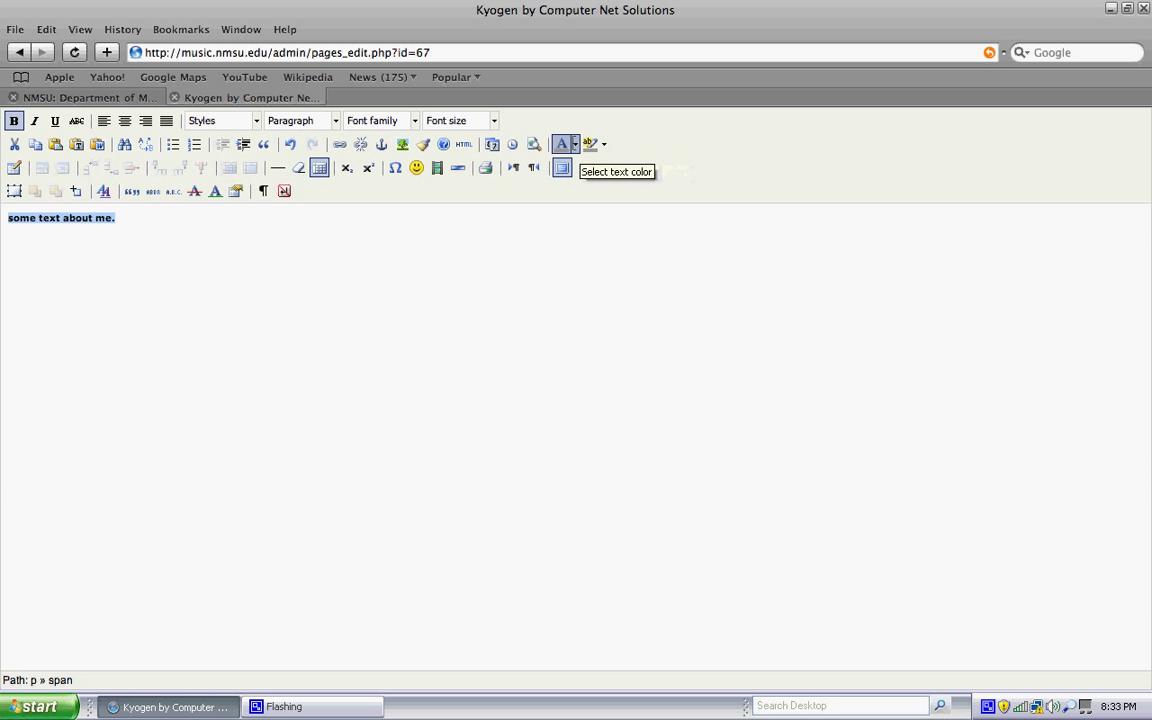
{"action": "left_click", "coordinate": [574, 143]}
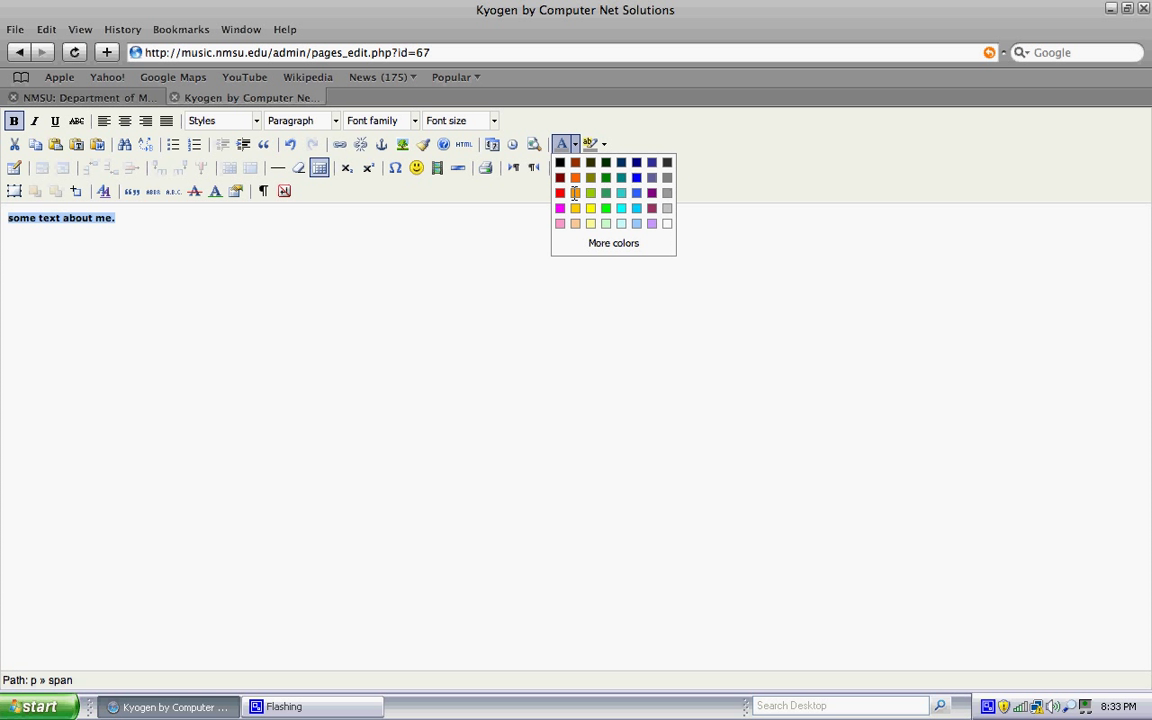
{"action": "left_click", "coordinate": [575, 193]}
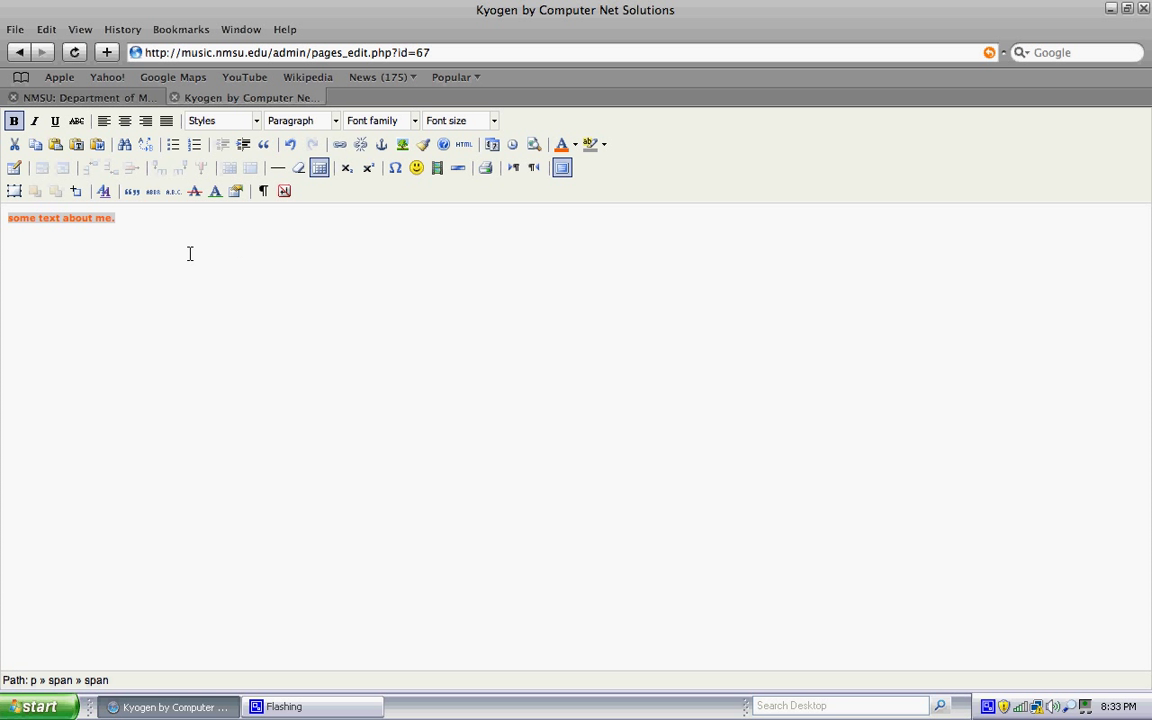
{"action": "left_click", "coordinate": [138, 217]}
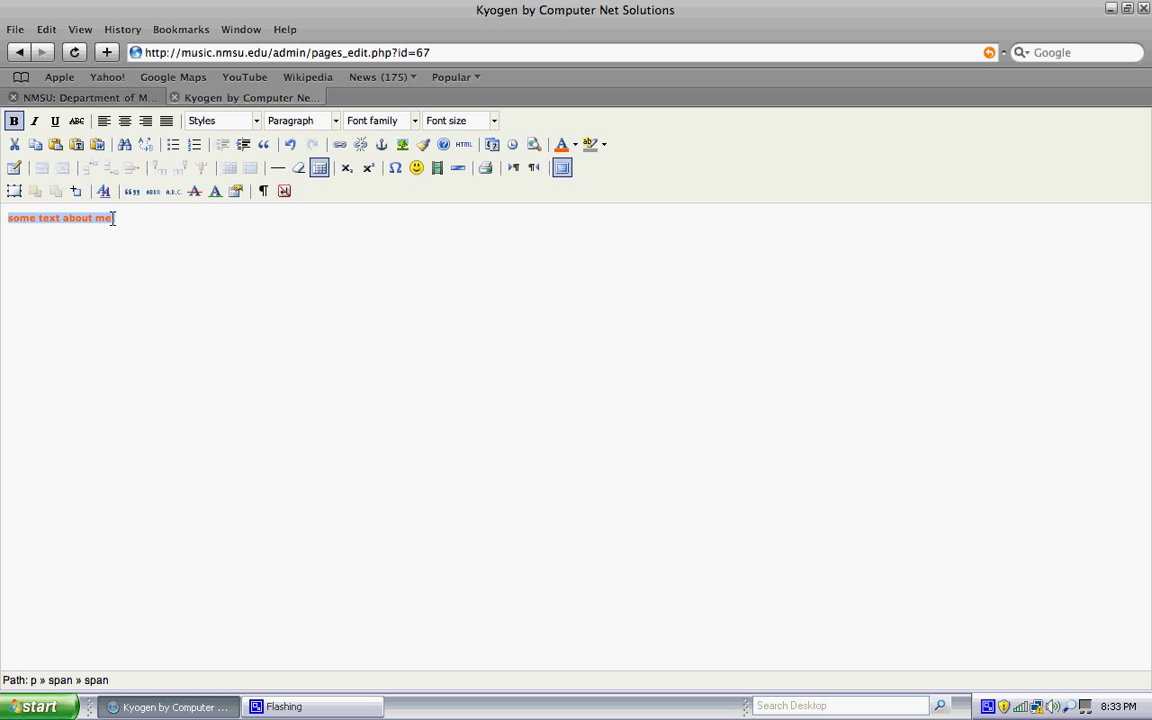
{"action": "left_click", "coordinate": [605, 144]}
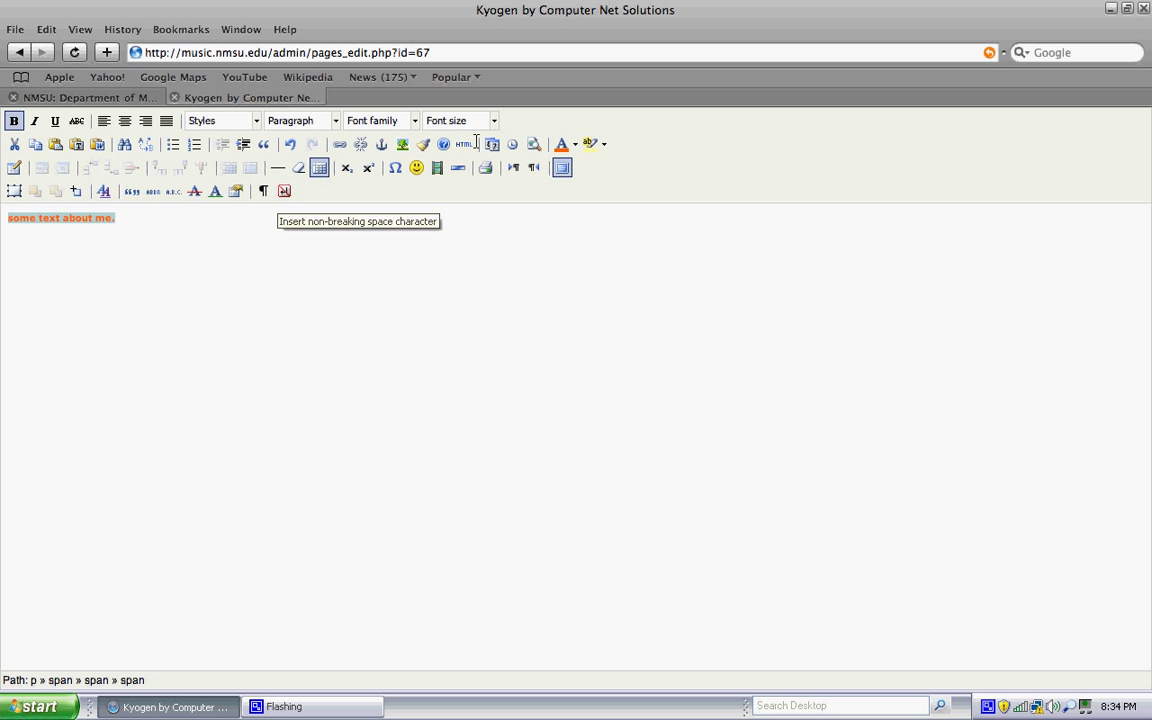
{"action": "left_click", "coordinate": [575, 143]}
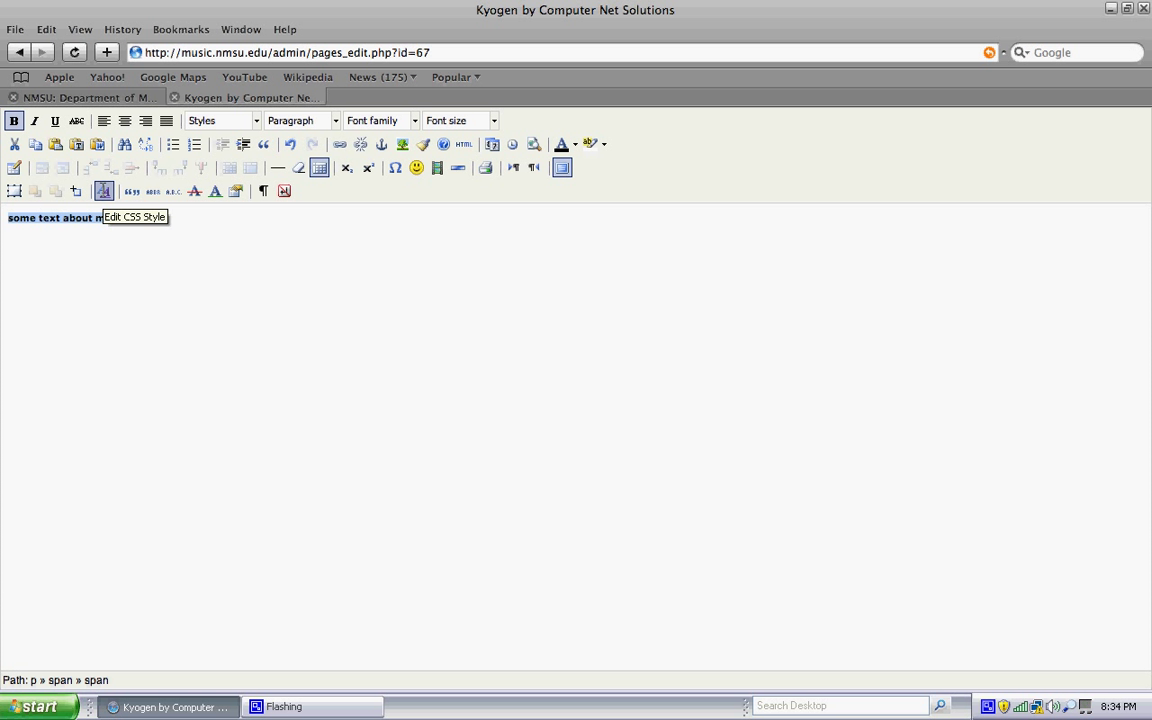
Set the sentence's CSS font to Times New Roman at 16 points
{"action": "left_click", "coordinate": [103, 190]}
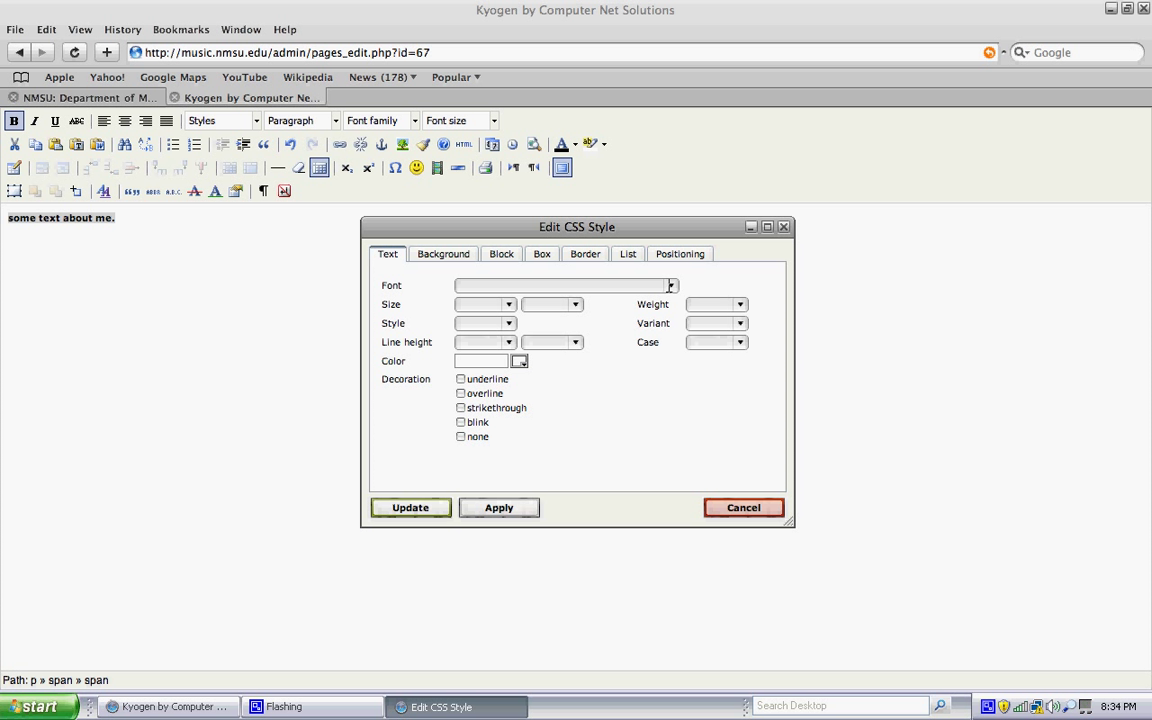
{"action": "left_click", "coordinate": [670, 286]}
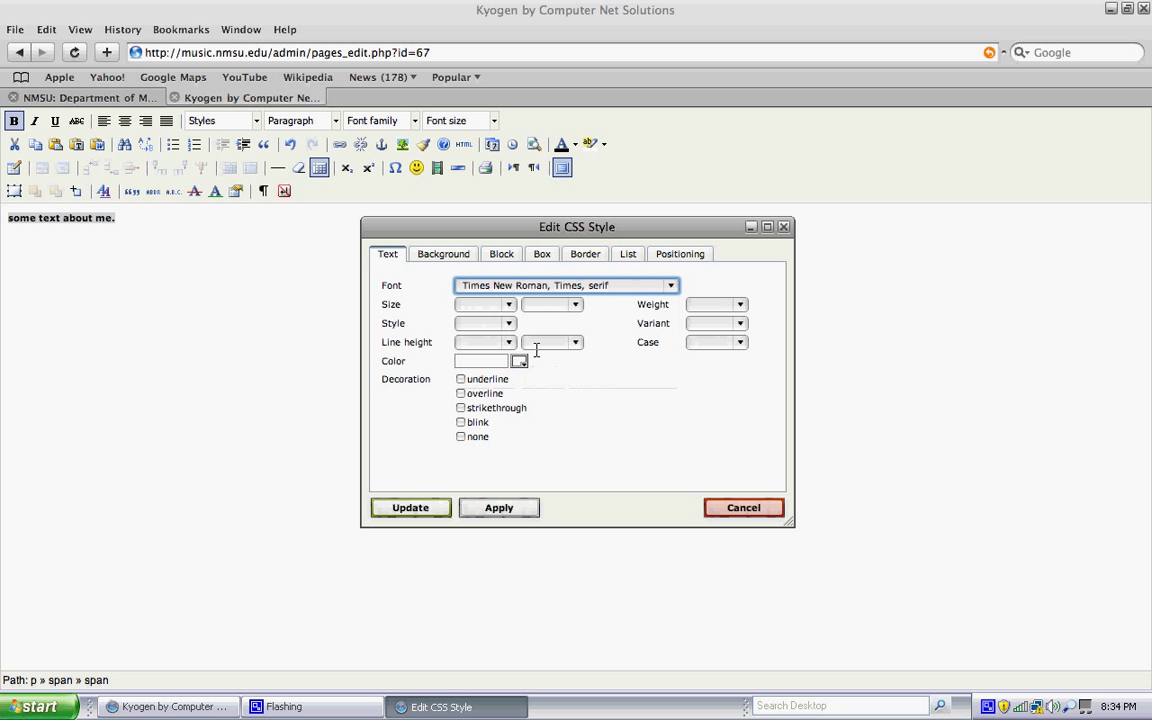
{"action": "left_click", "coordinate": [508, 304]}
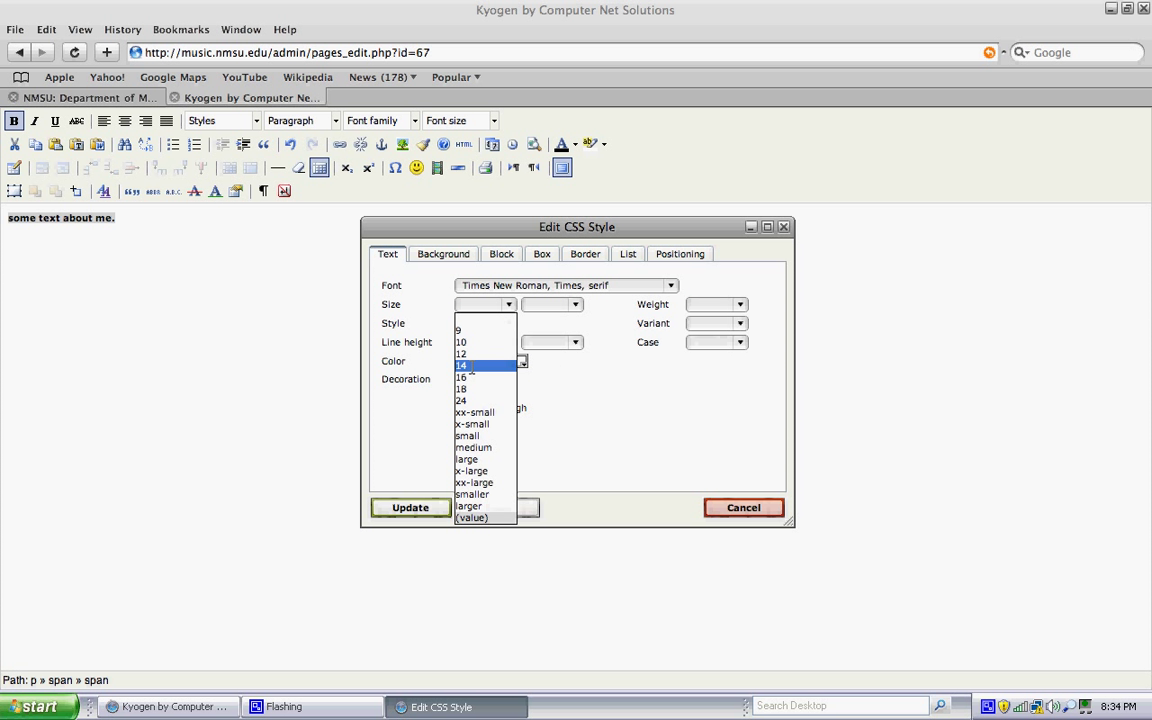
{"action": "left_click", "coordinate": [463, 364]}
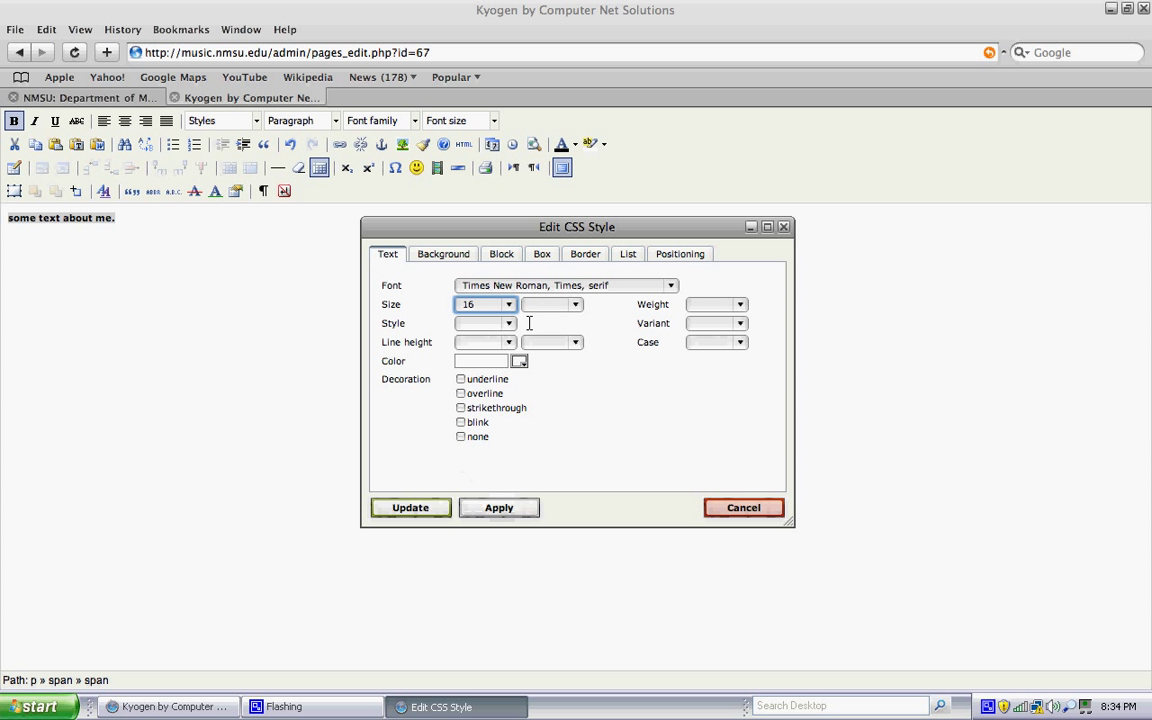
{"action": "left_click", "coordinate": [575, 304]}
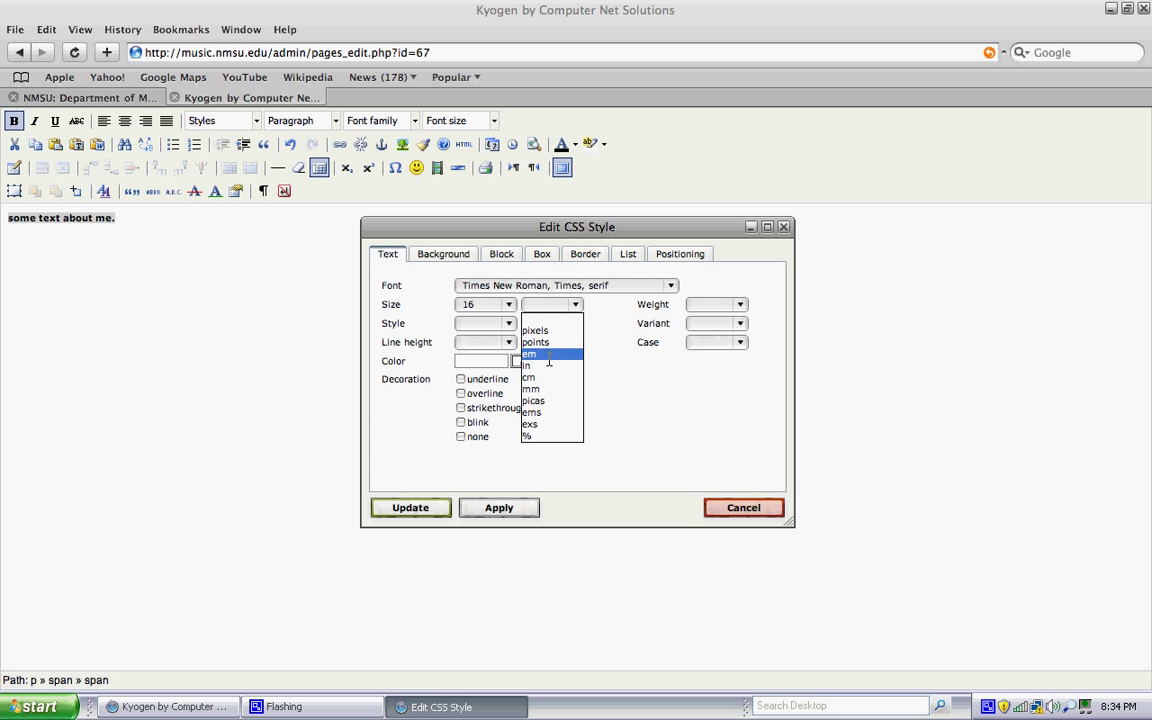
{"action": "left_click", "coordinate": [535, 342]}
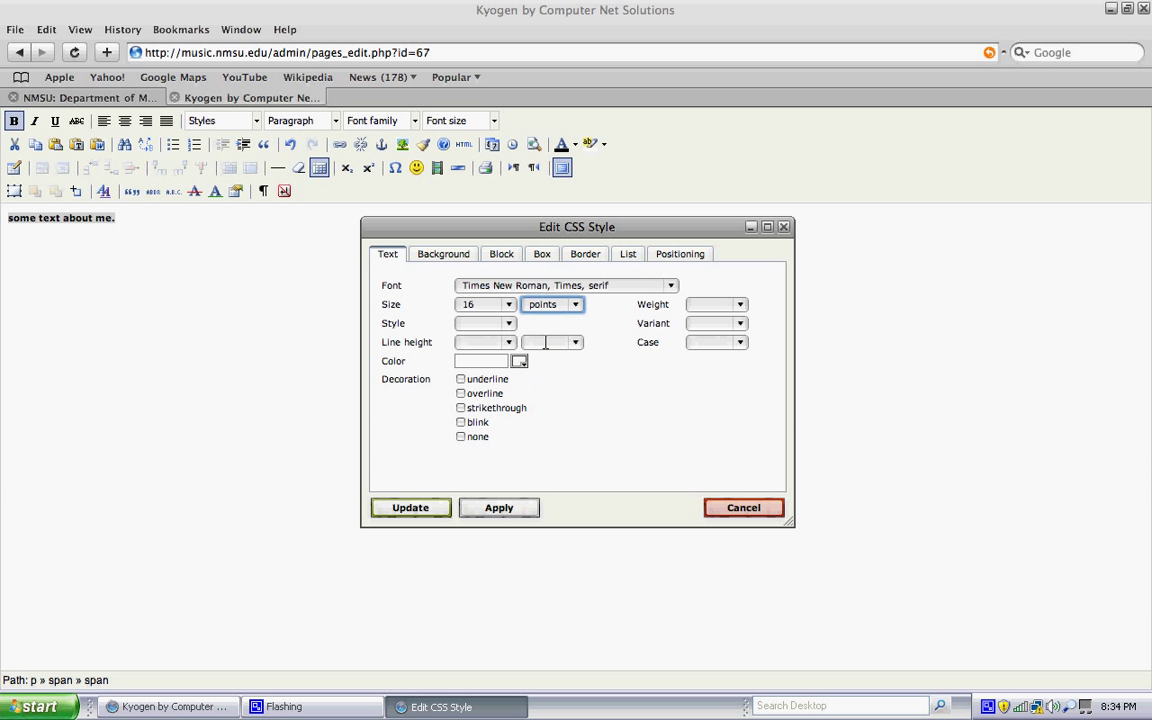
{"action": "left_click", "coordinate": [508, 323]}
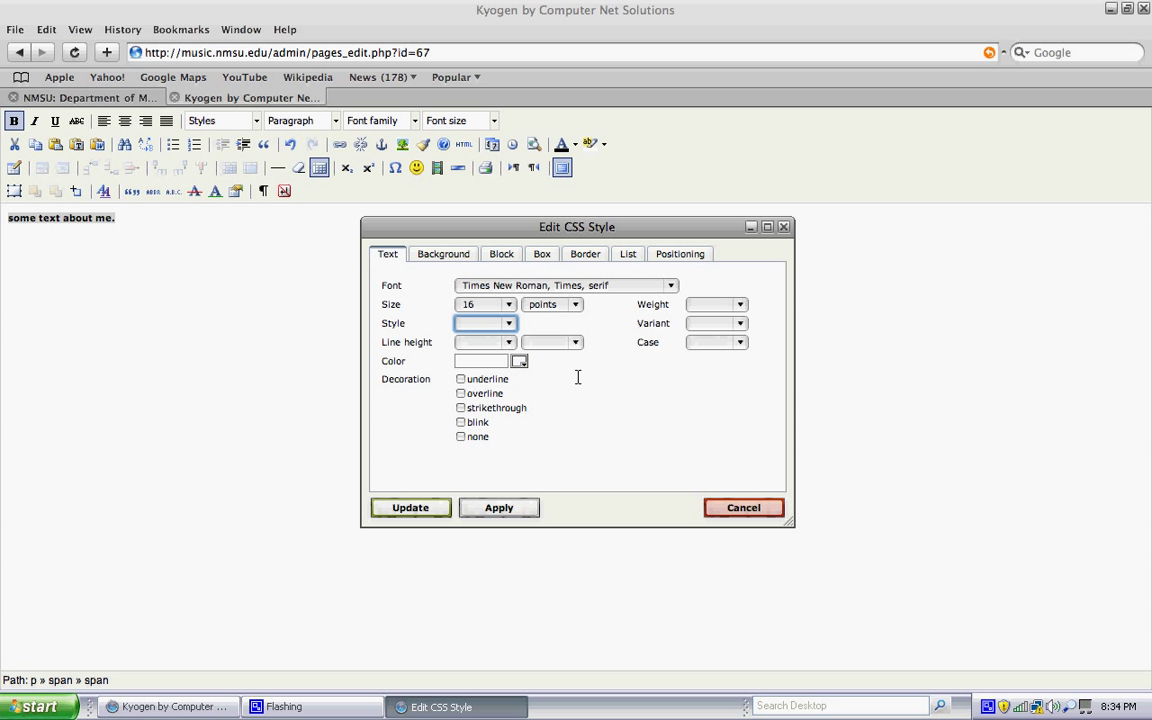
Make the text weight bolder, variant small-caps and case uppercase
{"action": "left_click", "coordinate": [738, 304]}
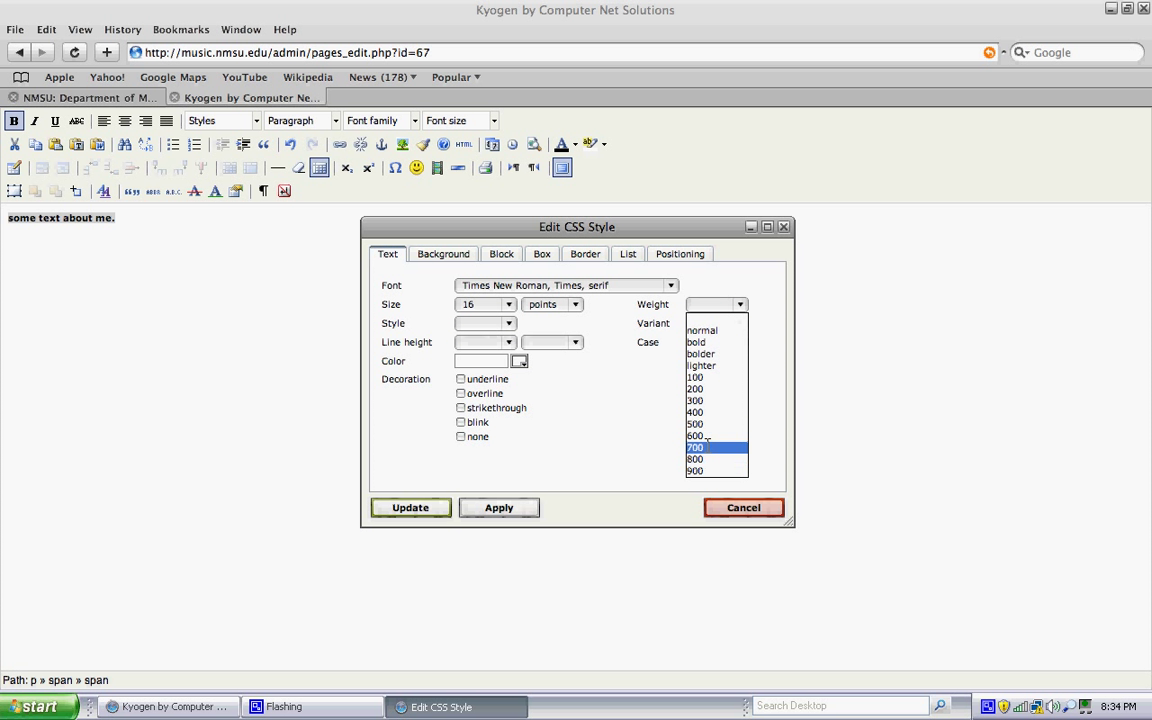
{"action": "left_click", "coordinate": [695, 342]}
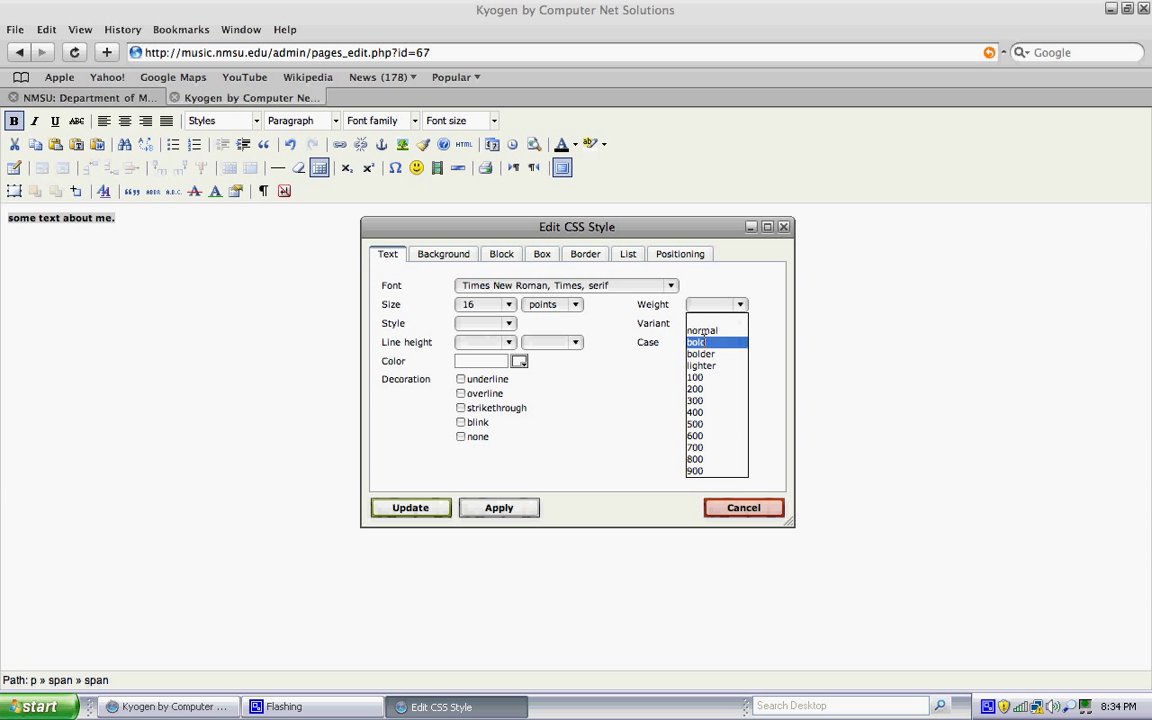
{"action": "left_click", "coordinate": [701, 353]}
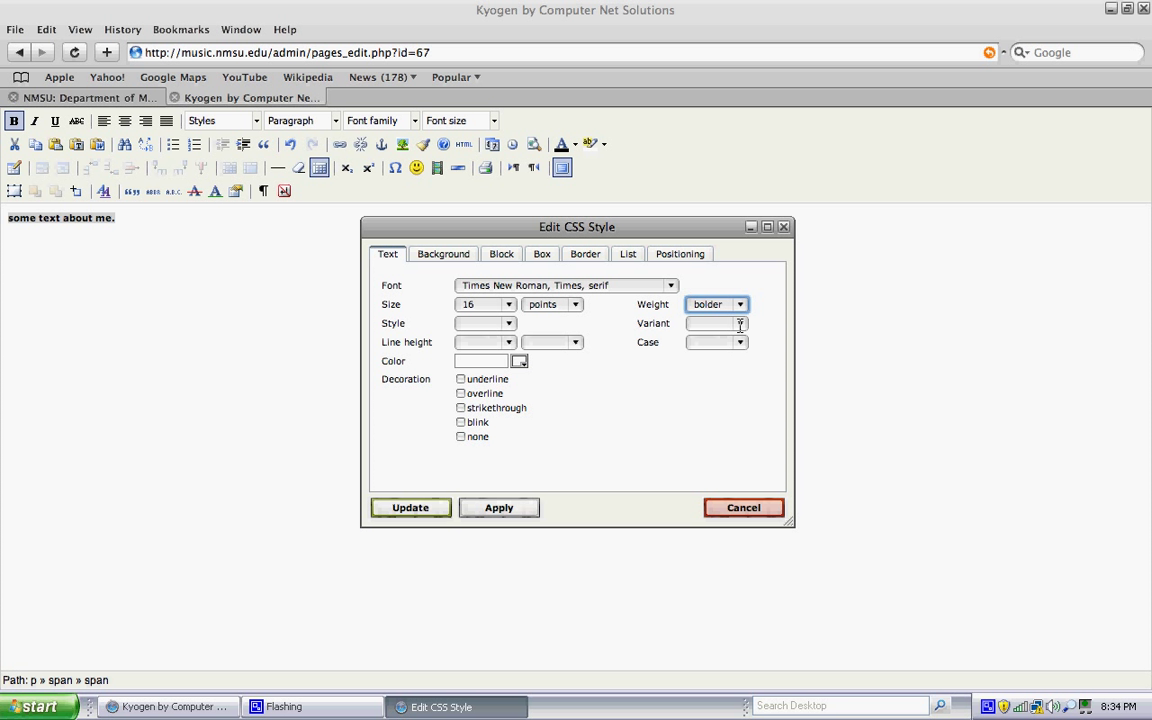
{"action": "left_click", "coordinate": [740, 323]}
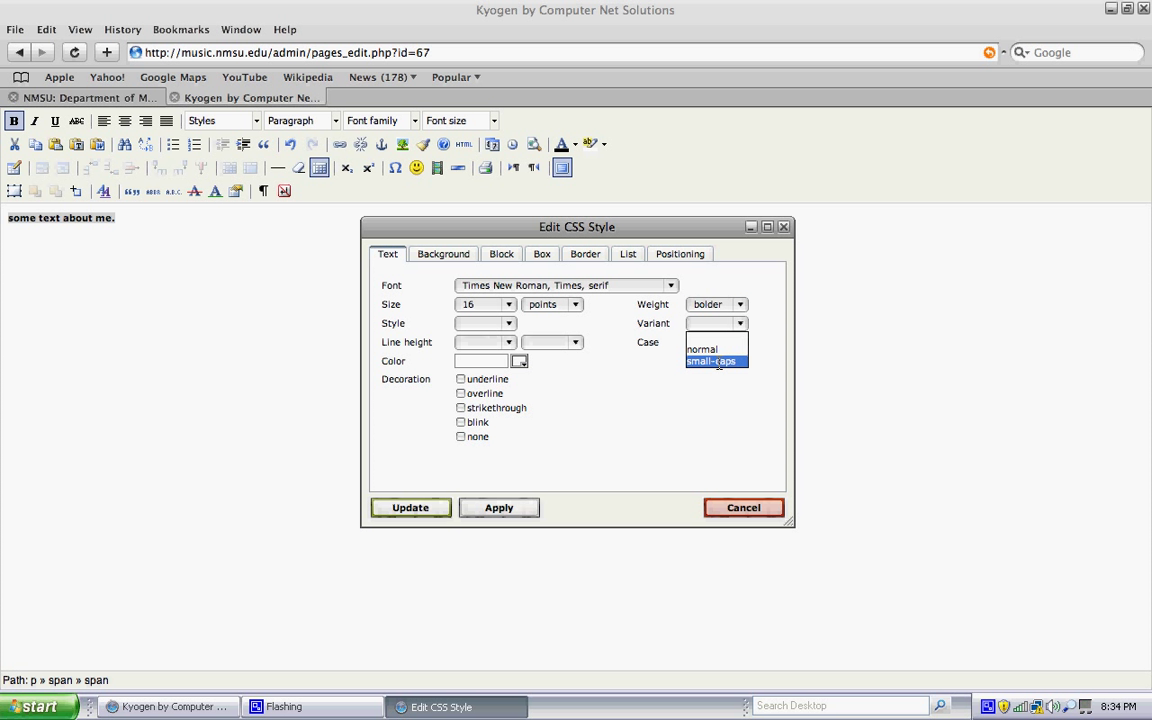
{"action": "left_click", "coordinate": [715, 361]}
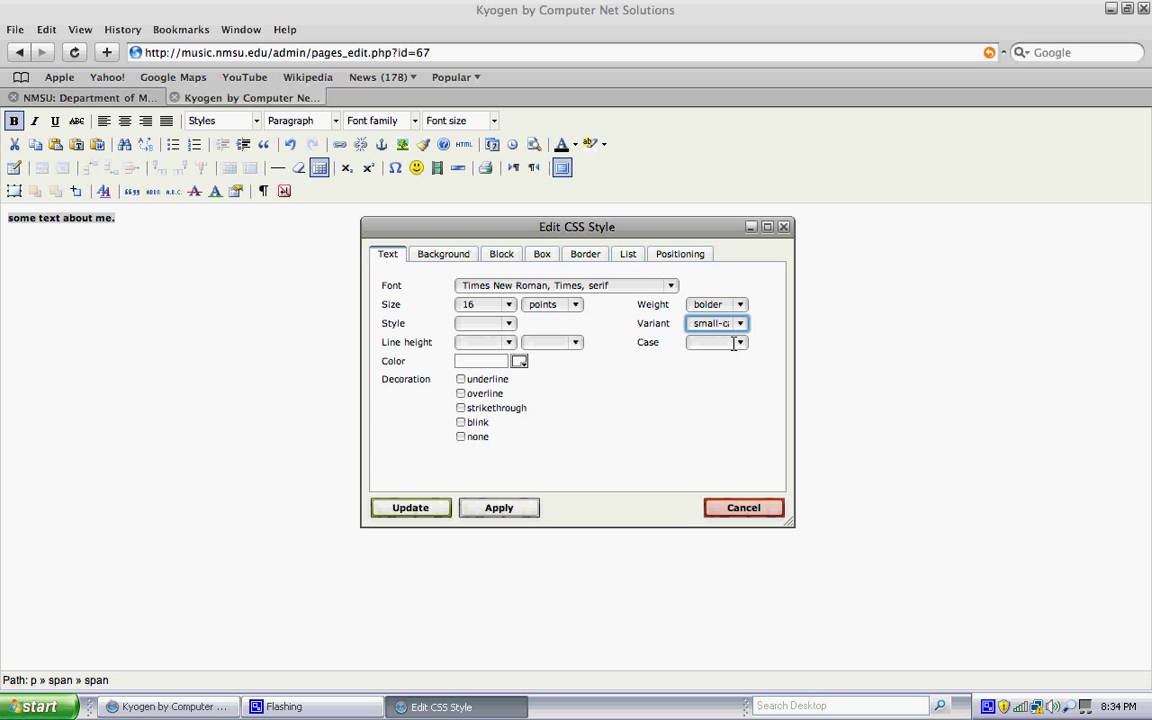
{"action": "left_click", "coordinate": [739, 342]}
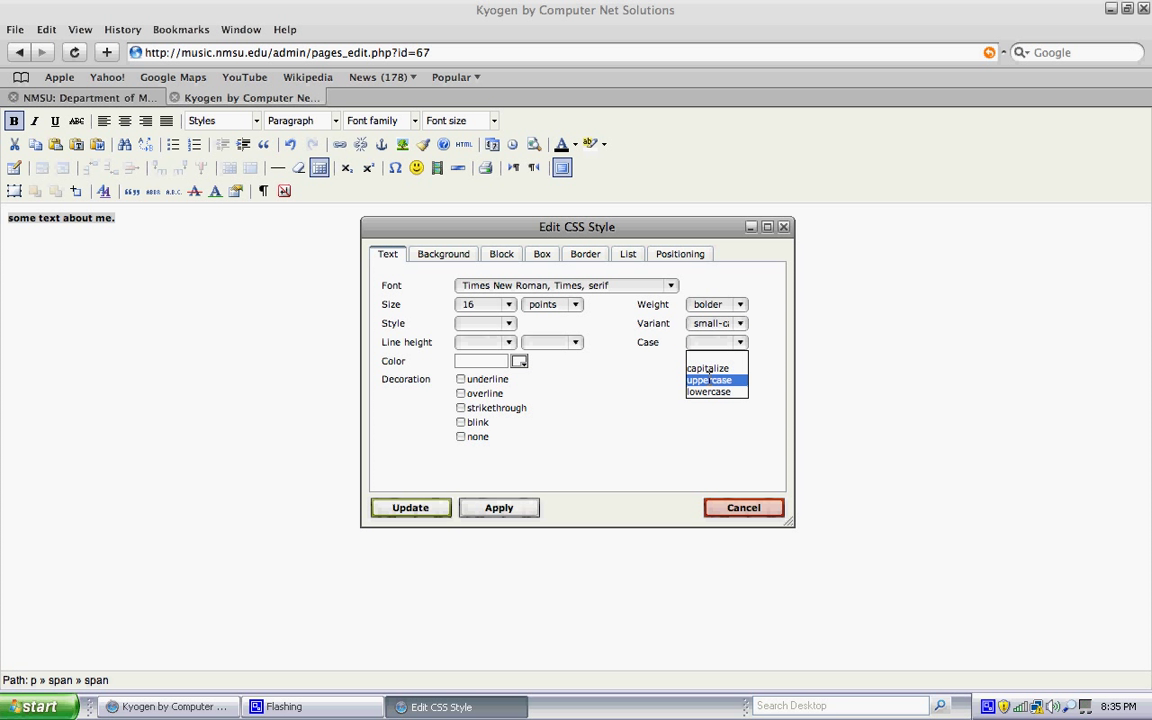
{"action": "left_click", "coordinate": [709, 379]}
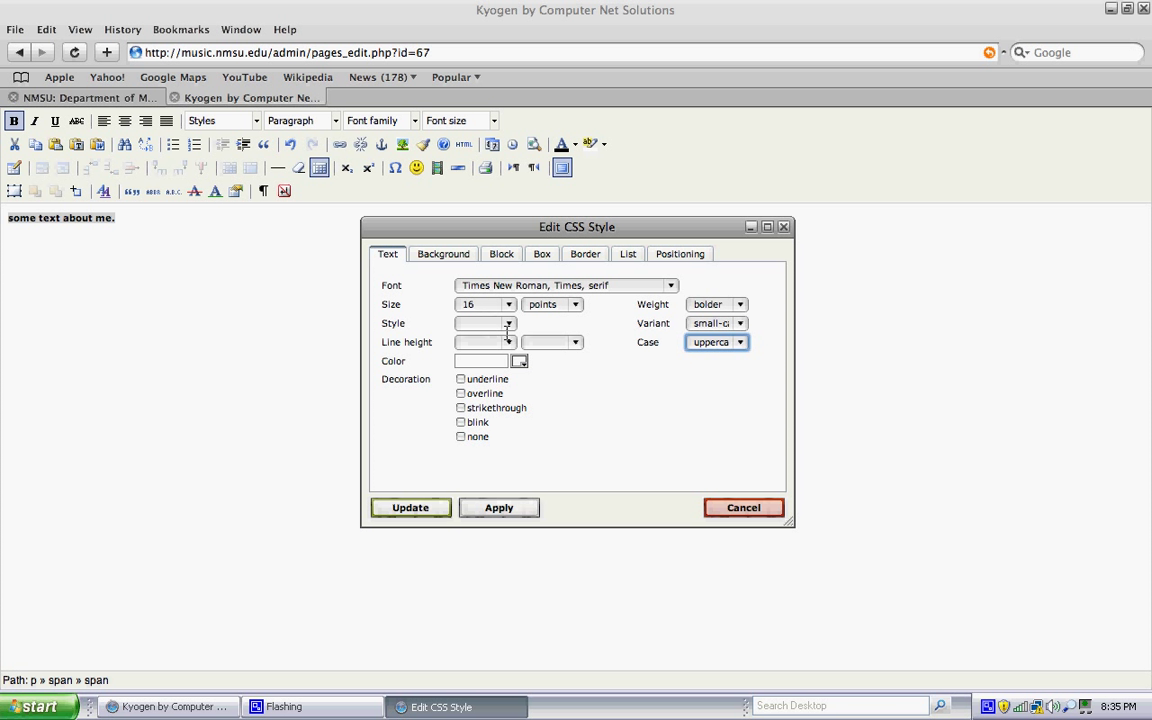
Set the text line height to 18 pixels
{"action": "left_click", "coordinate": [508, 342]}
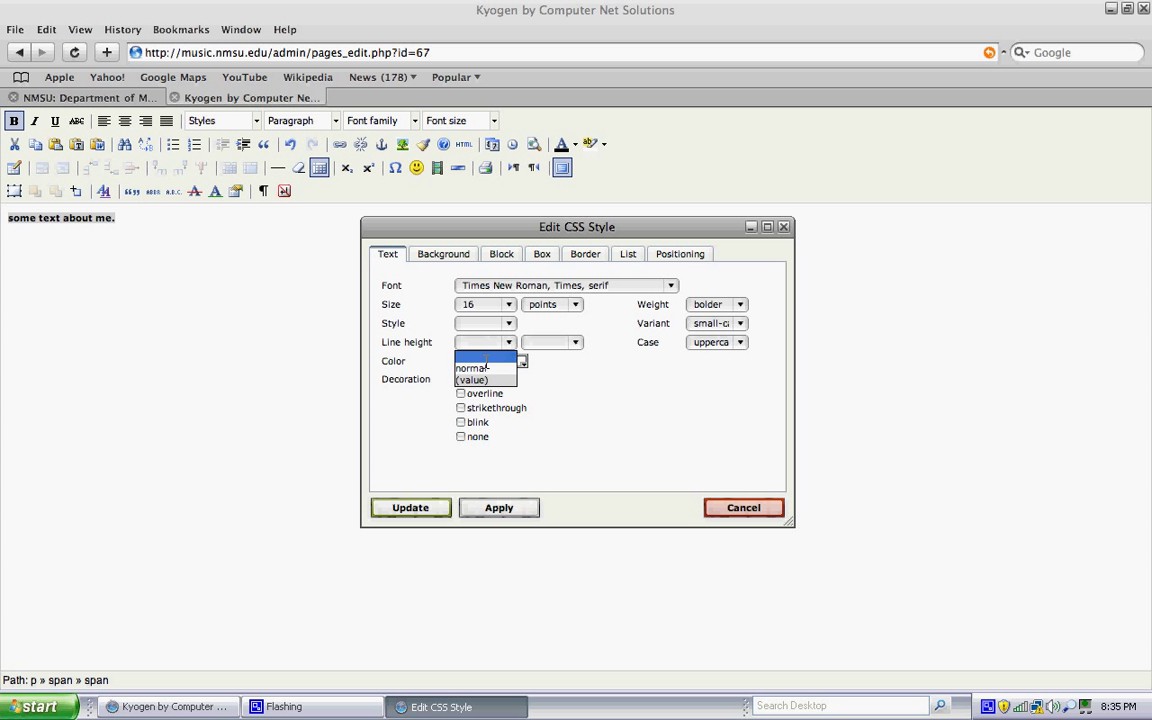
{"action": "left_click", "coordinate": [575, 342]}
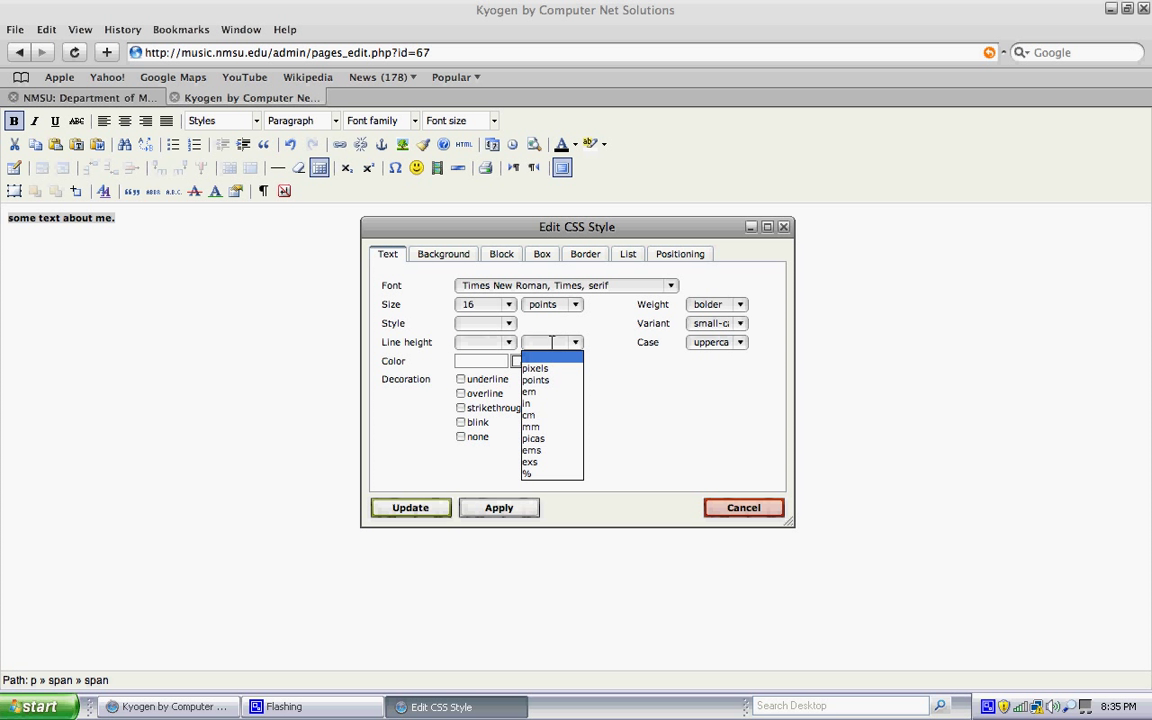
{"action": "left_click", "coordinate": [534, 368]}
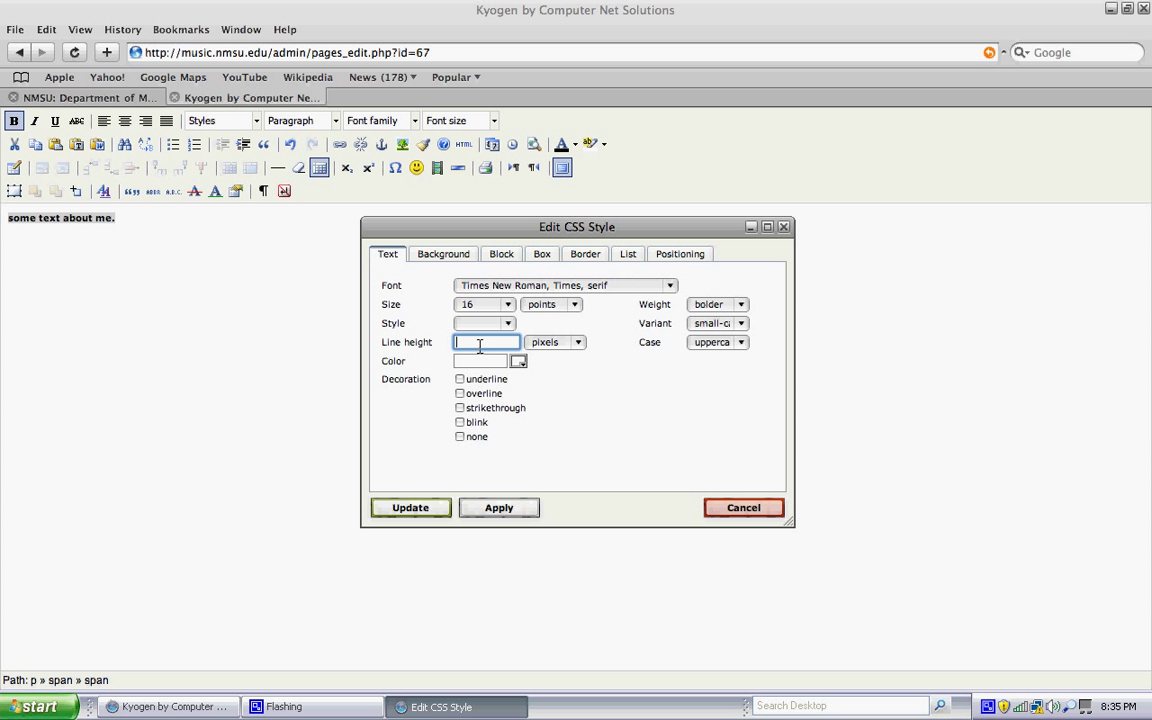
{"action": "type", "text": "18"}
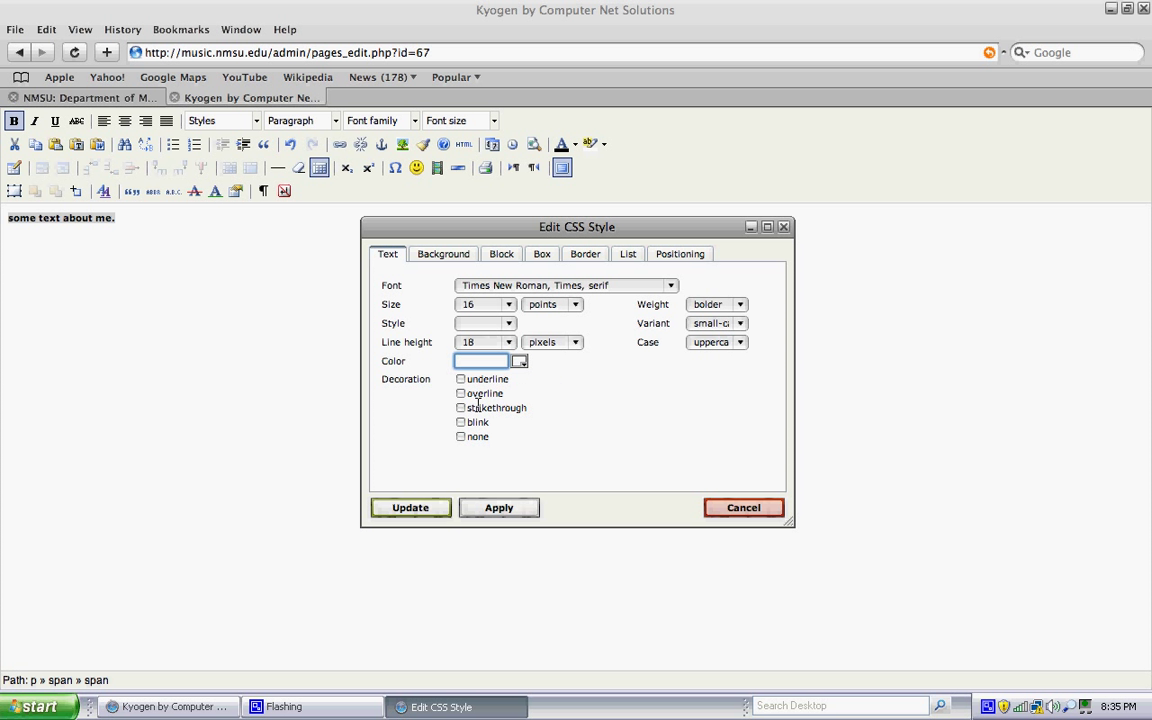
{"action": "left_click", "coordinate": [443, 253]}
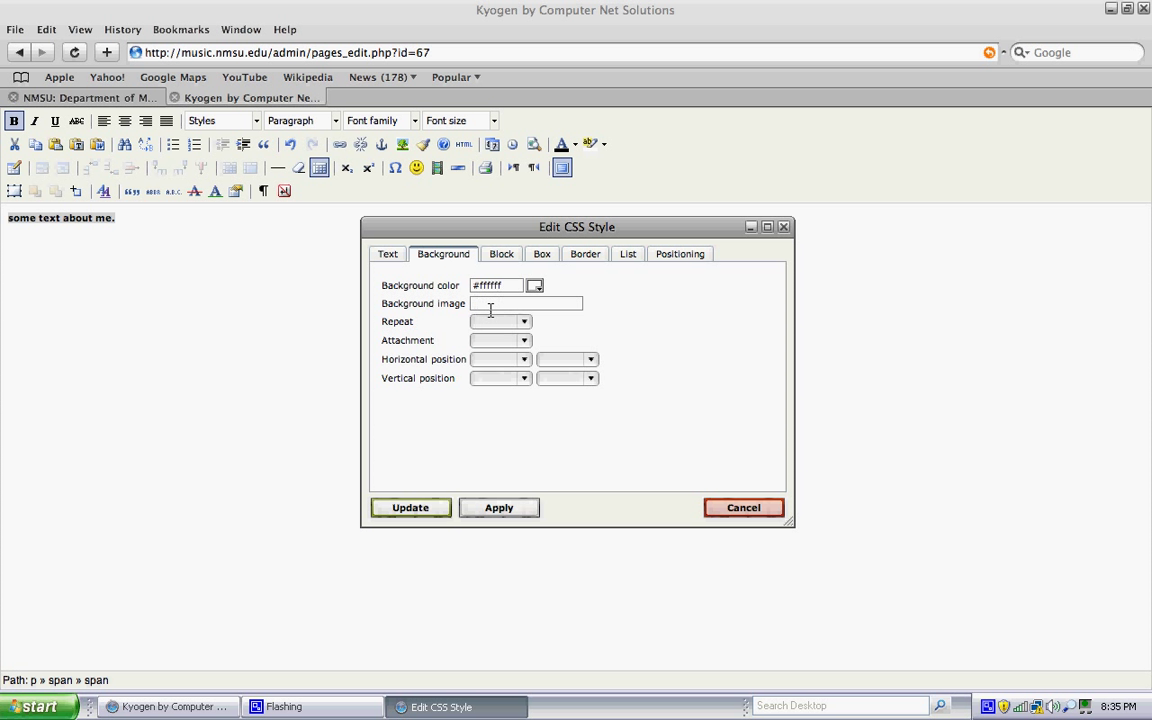
Enter 10 pixels of padding, same for all sides, in the Box settings
{"action": "left_click", "coordinate": [501, 253]}
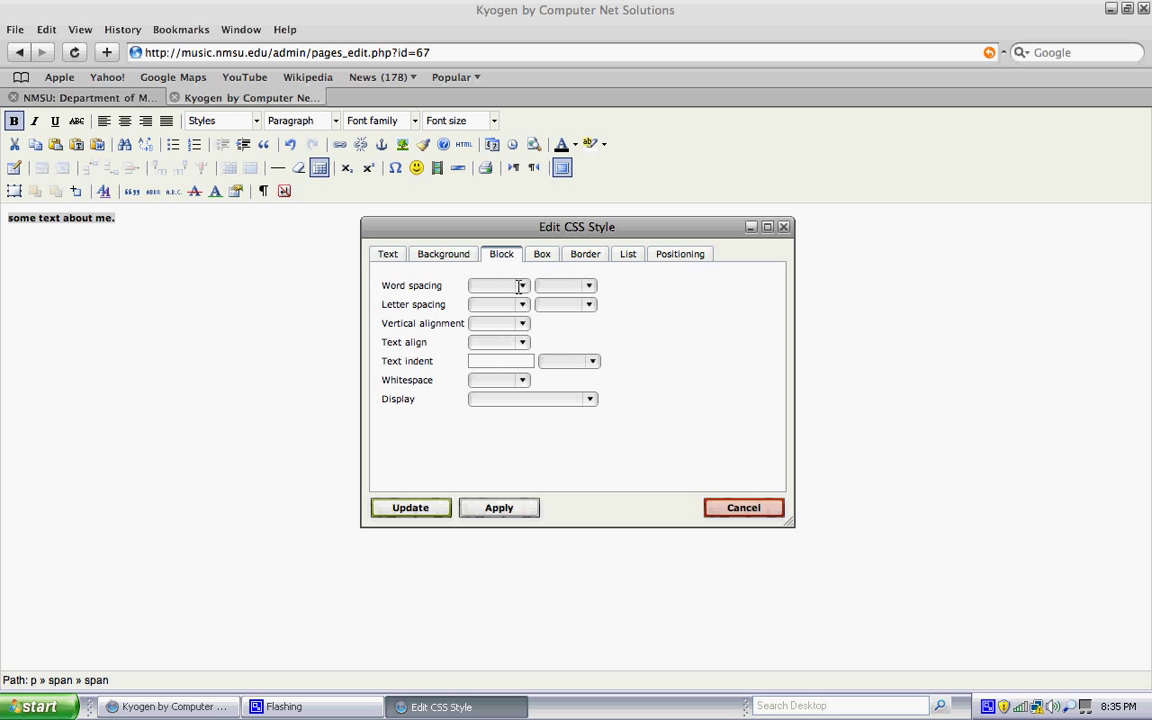
{"action": "left_click", "coordinate": [522, 285]}
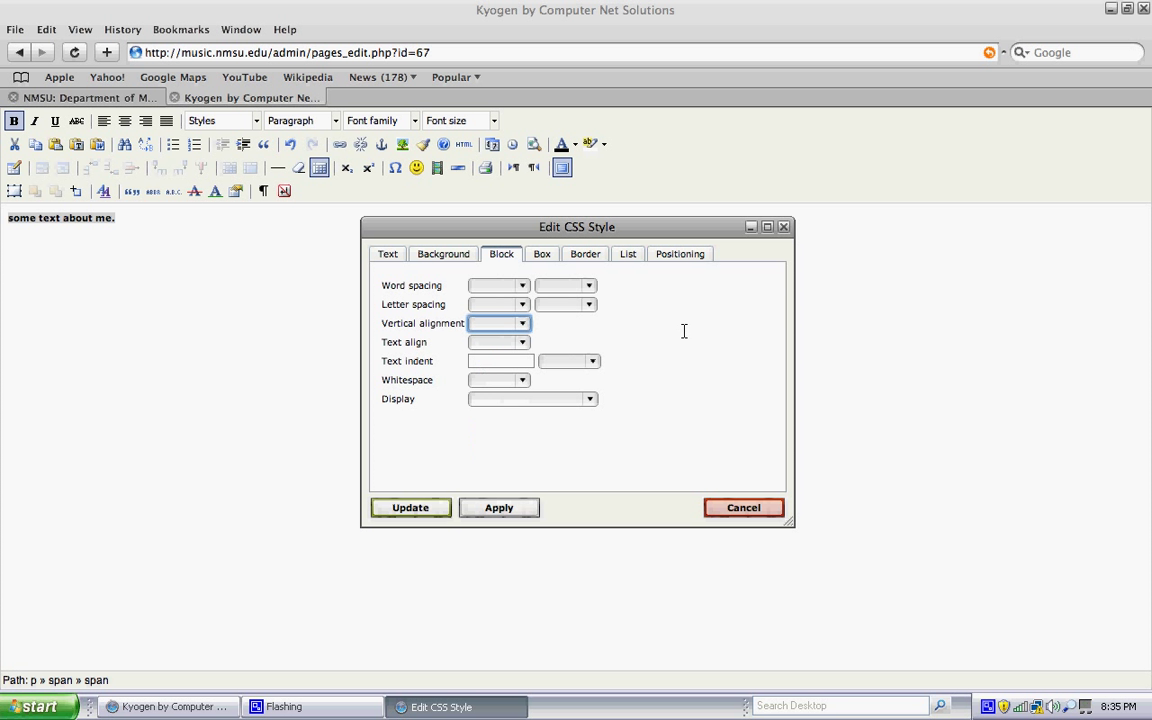
{"action": "left_click", "coordinate": [541, 253]}
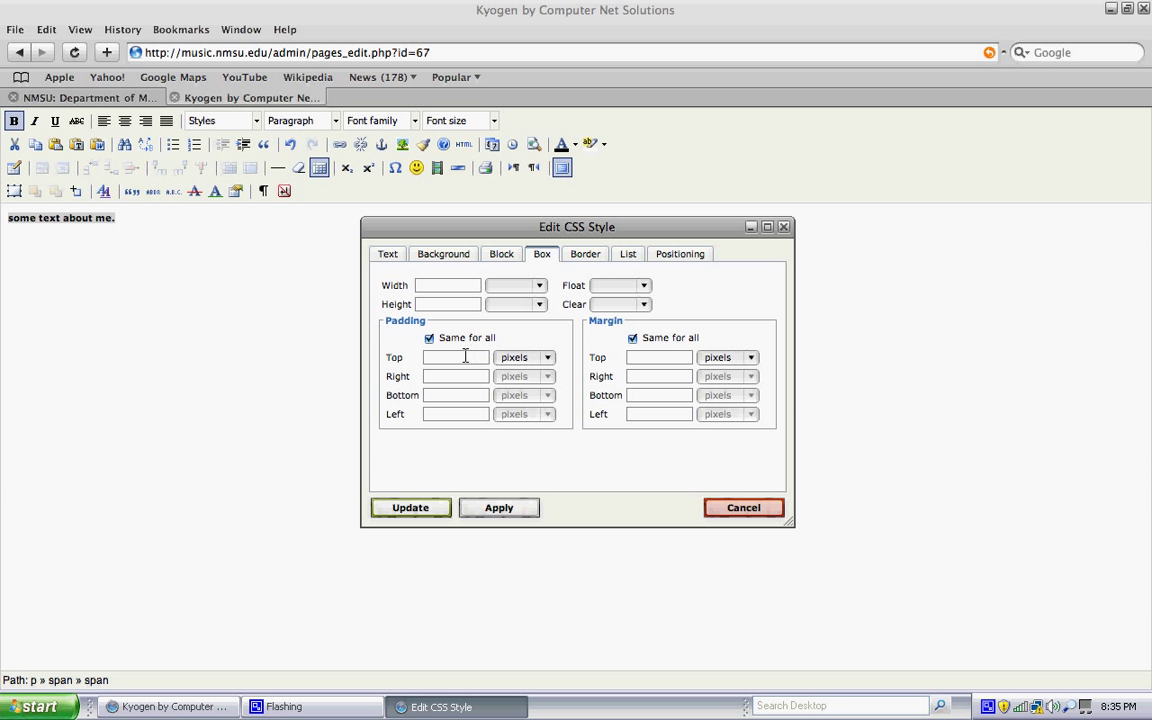
{"action": "left_click", "coordinate": [455, 357]}
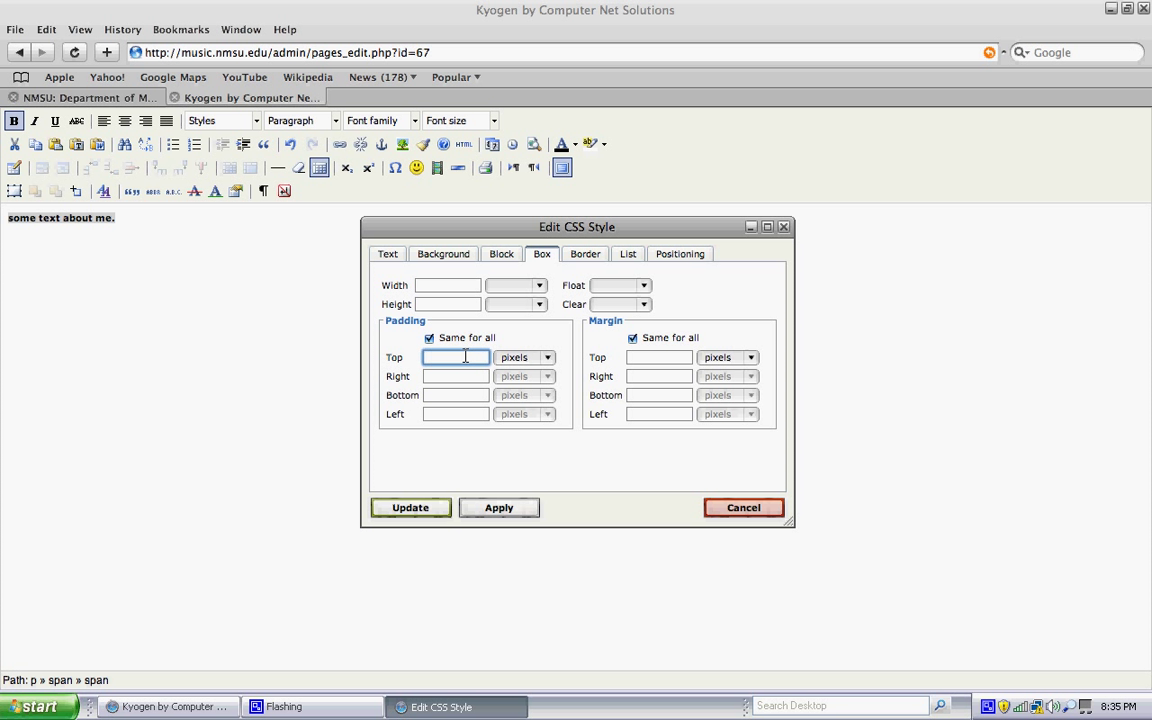
{"action": "type", "text": "10"}
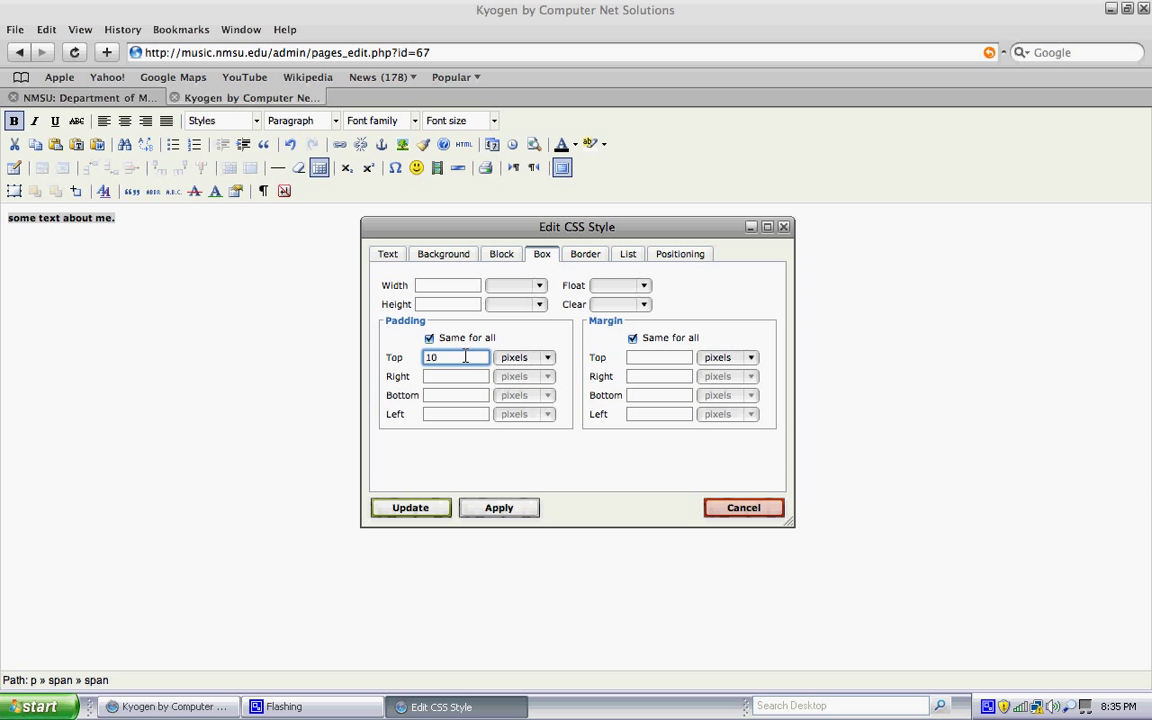
{"action": "left_click", "coordinate": [585, 253]}
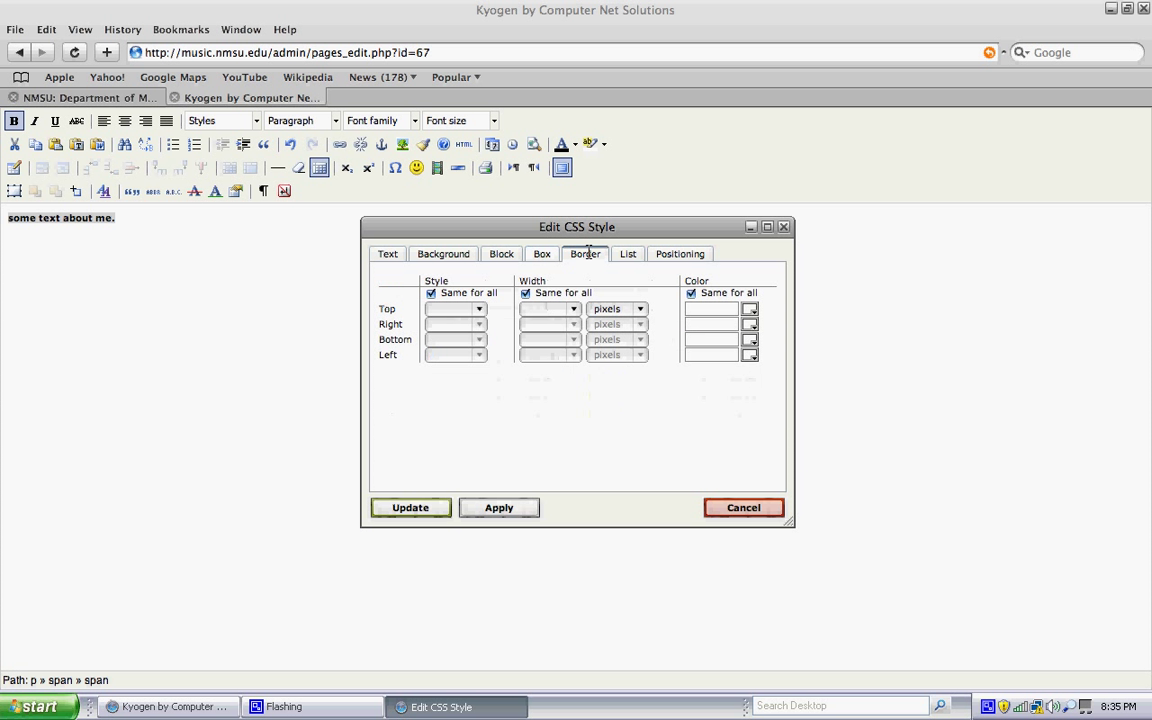
Give the style a medium-width dashed border in red #cc0000 from the palette
{"action": "left_click", "coordinate": [479, 308]}
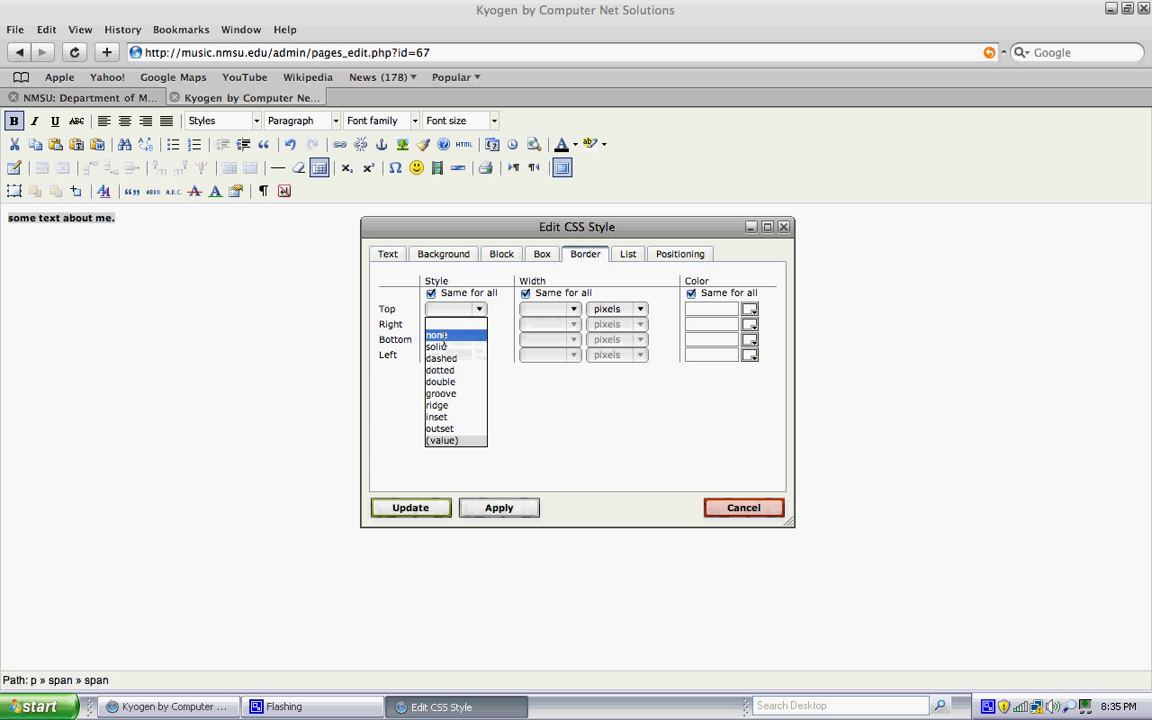
{"action": "left_click", "coordinate": [441, 358]}
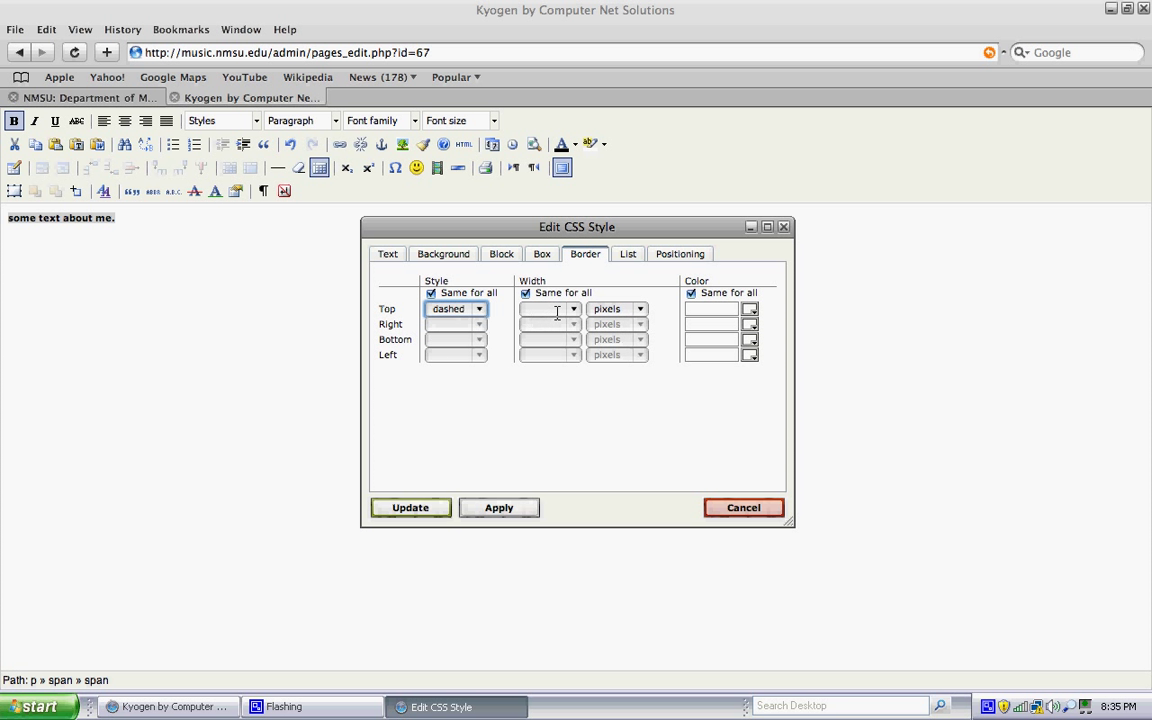
{"action": "left_click", "coordinate": [573, 308]}
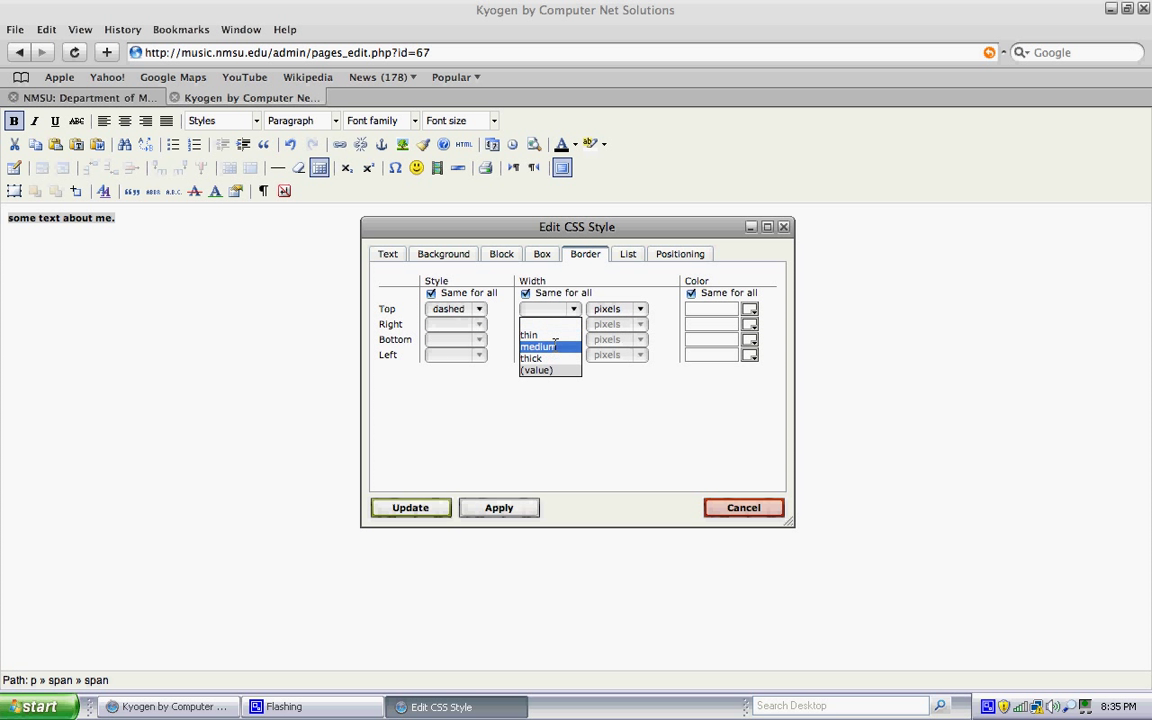
{"action": "left_click", "coordinate": [538, 346]}
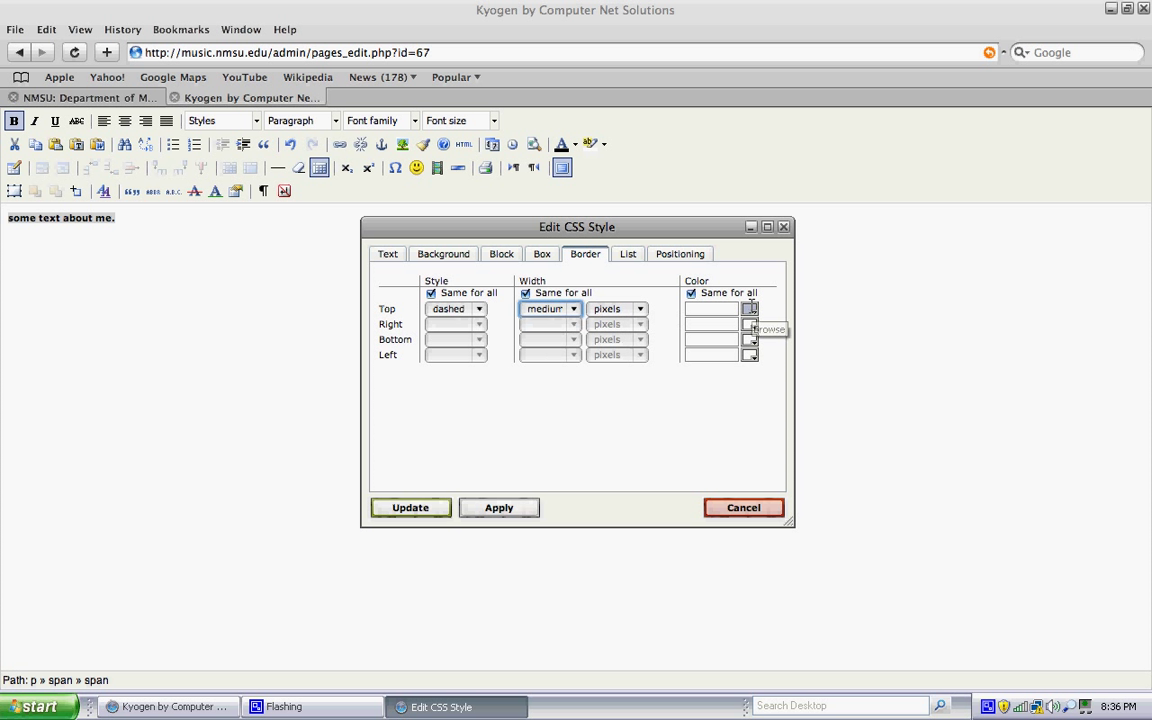
{"action": "left_click", "coordinate": [749, 308]}
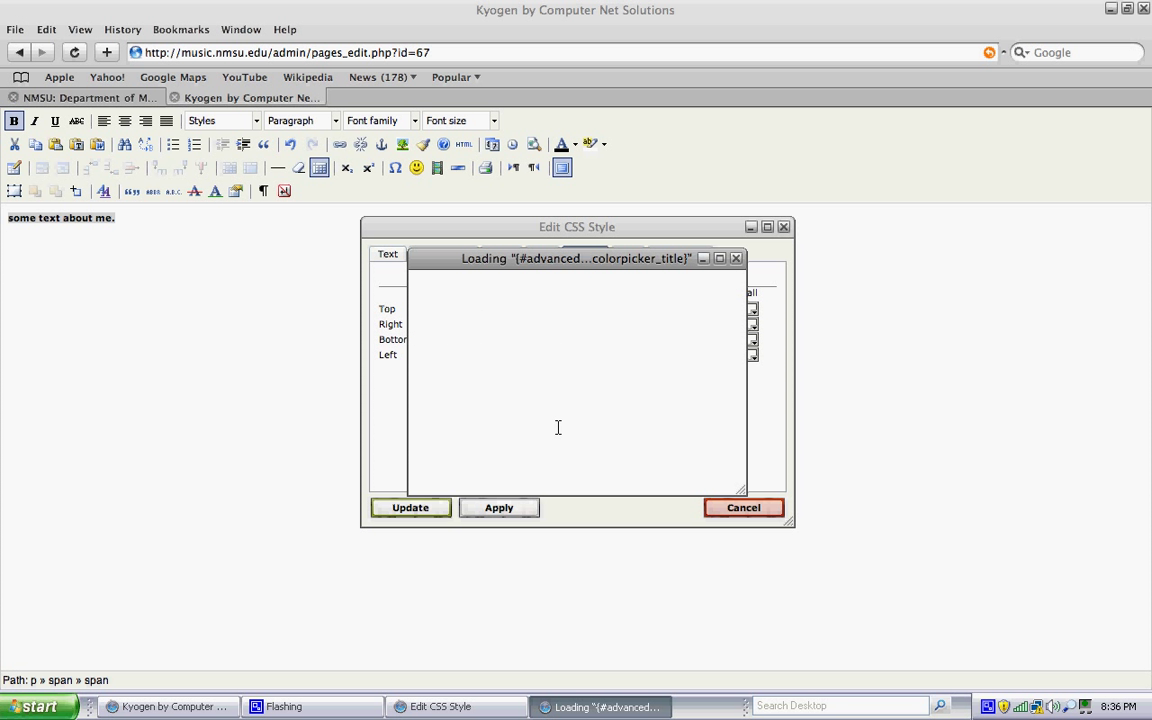
{"action": "mouse_move", "coordinate": [511, 319]}
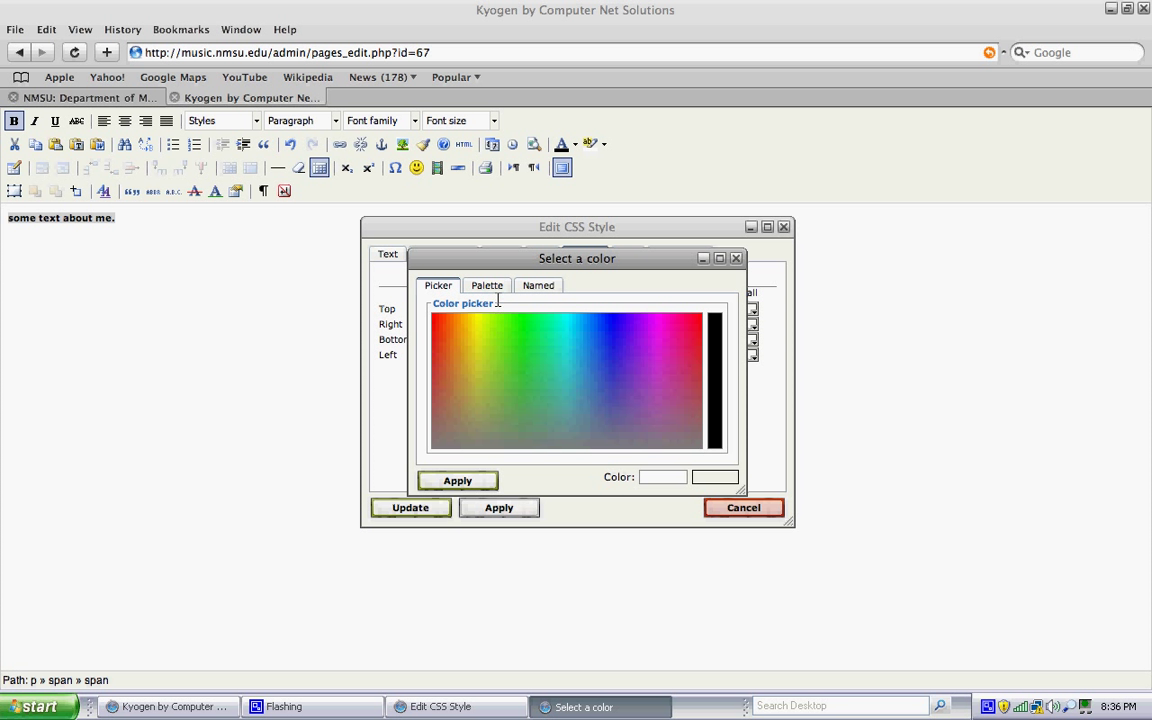
{"action": "left_click", "coordinate": [487, 285]}
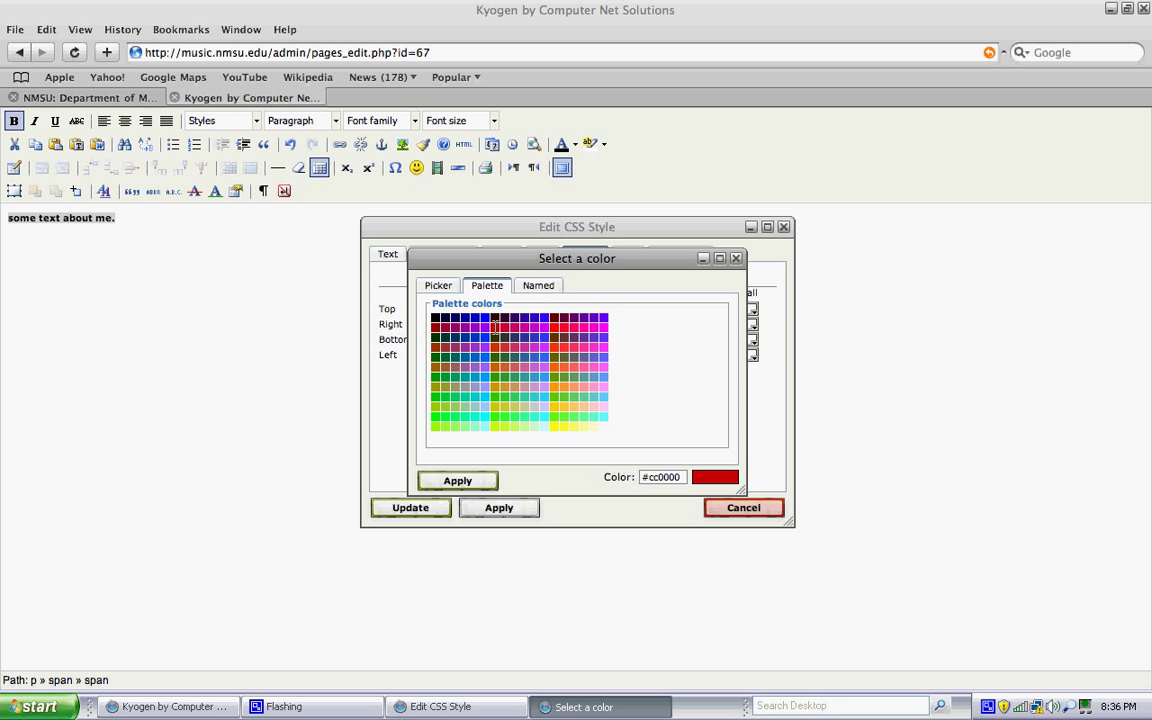
{"action": "left_click", "coordinate": [457, 480]}
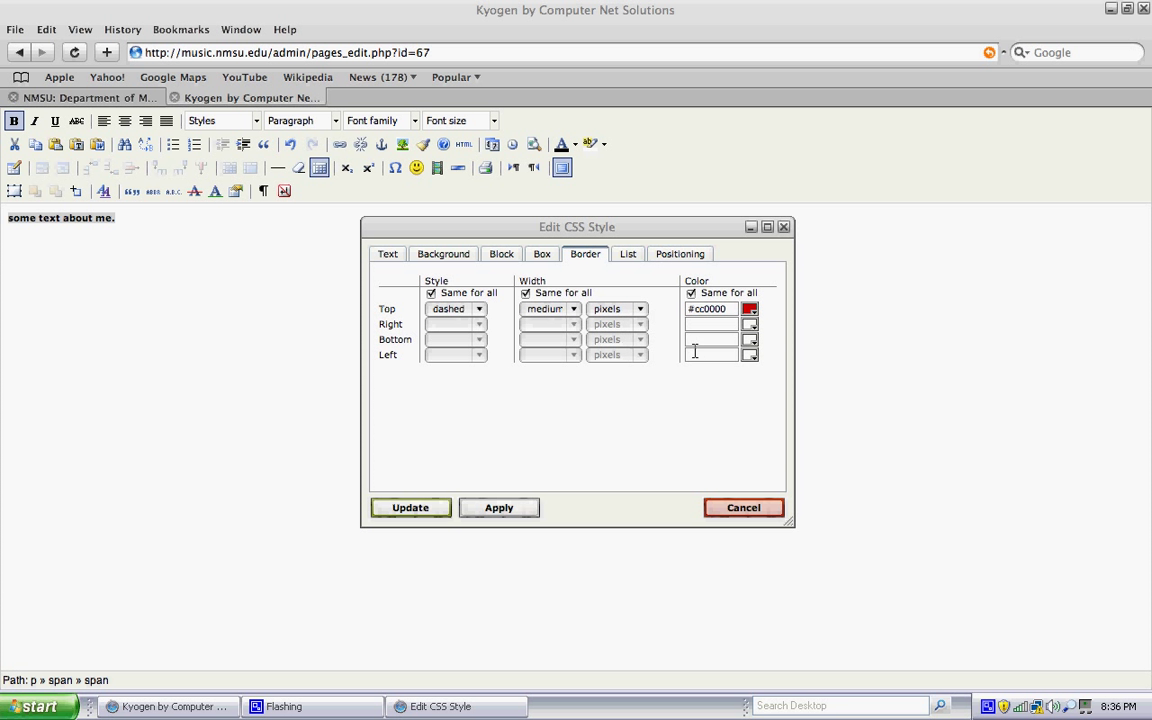
{"action": "left_click", "coordinate": [627, 253]}
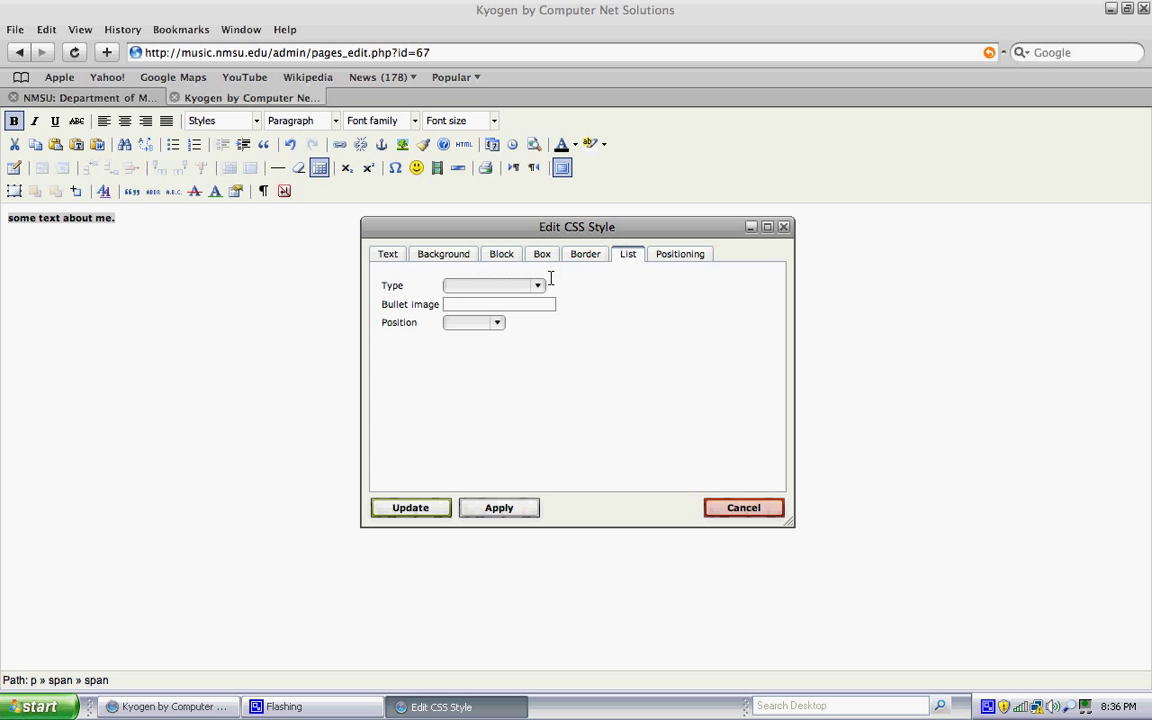
Choose square list bullets and apply the style to 'some text about me.'
{"action": "left_click", "coordinate": [537, 285]}
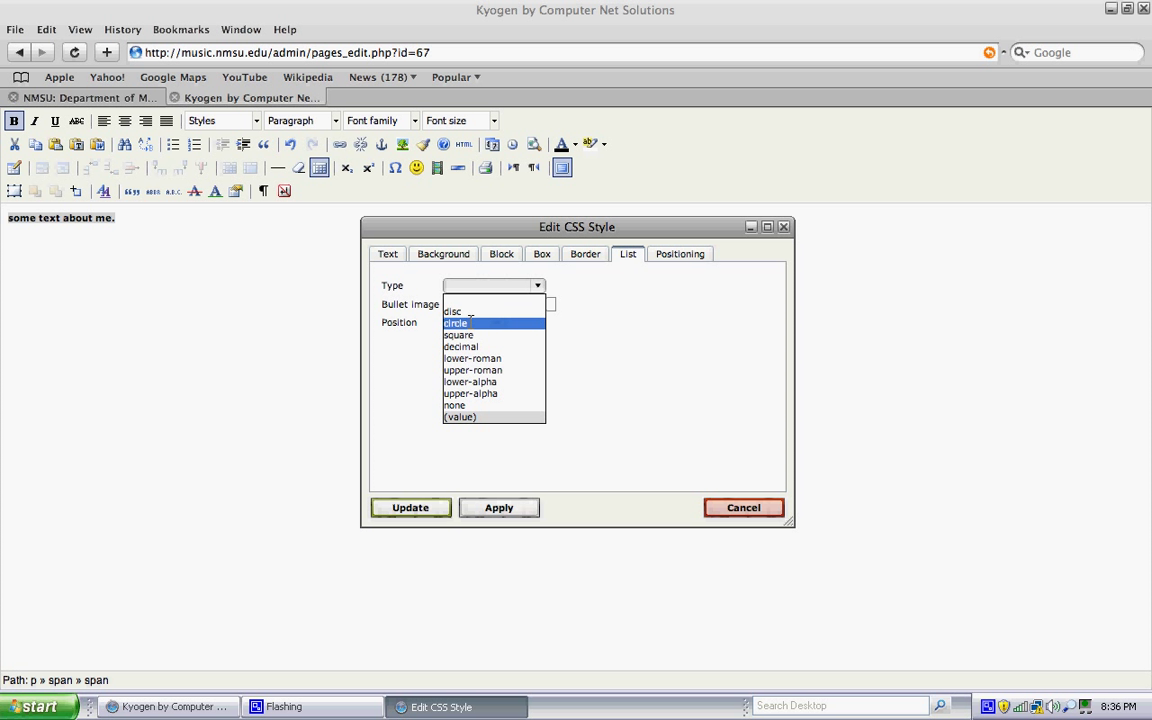
{"action": "left_click", "coordinate": [458, 335]}
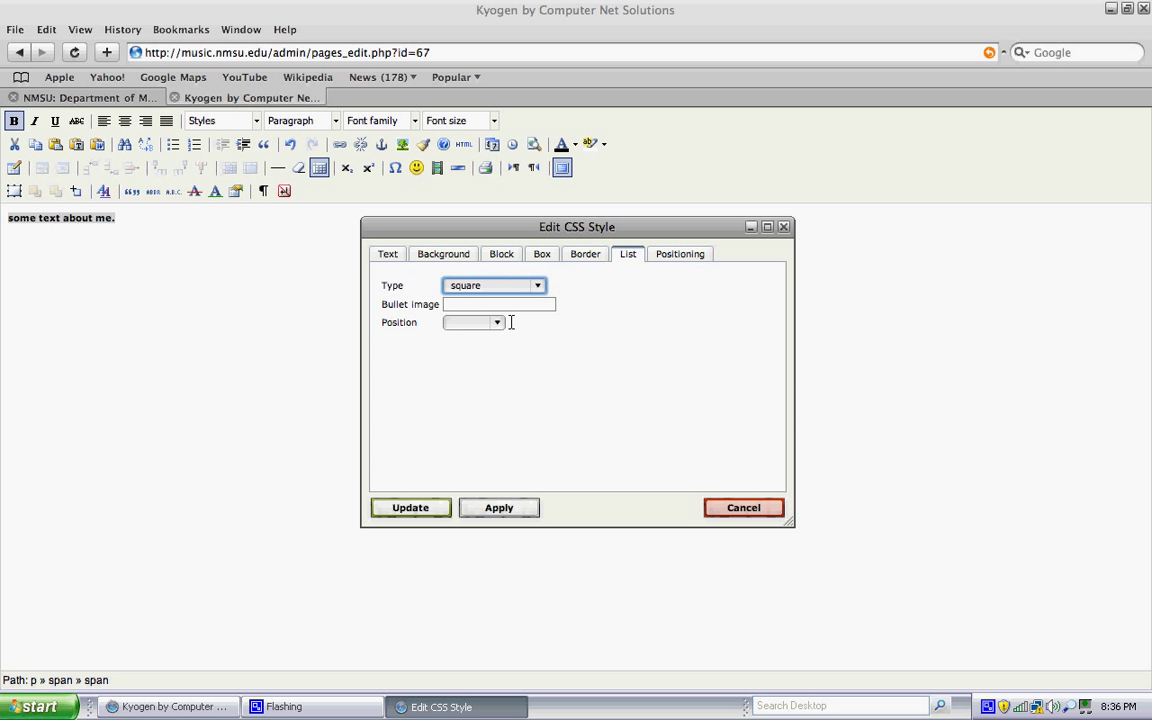
{"action": "left_click", "coordinate": [679, 253]}
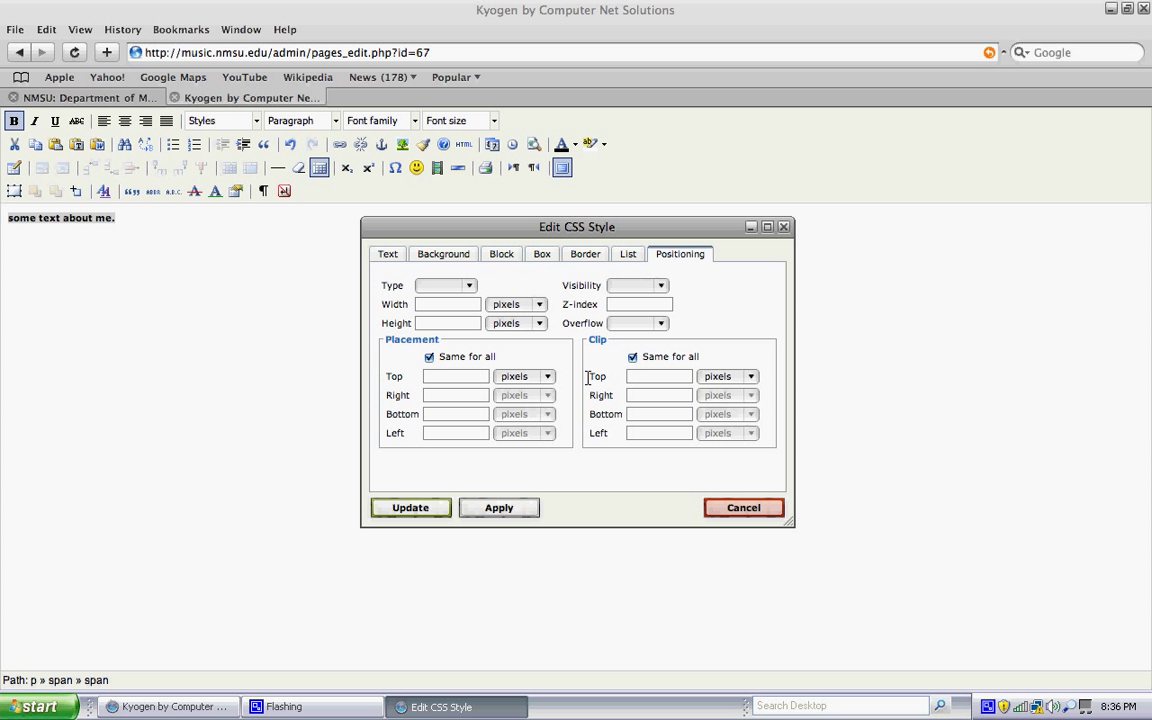
{"action": "mouse_move", "coordinate": [507, 539]}
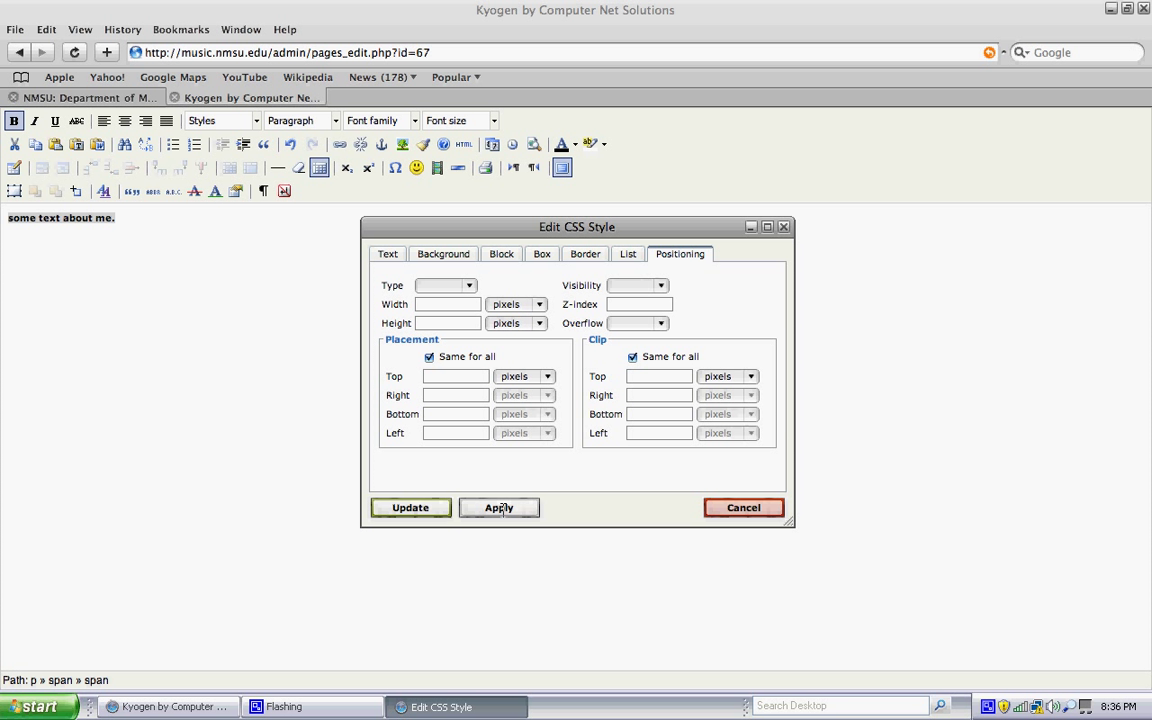
{"action": "left_click", "coordinate": [499, 507]}
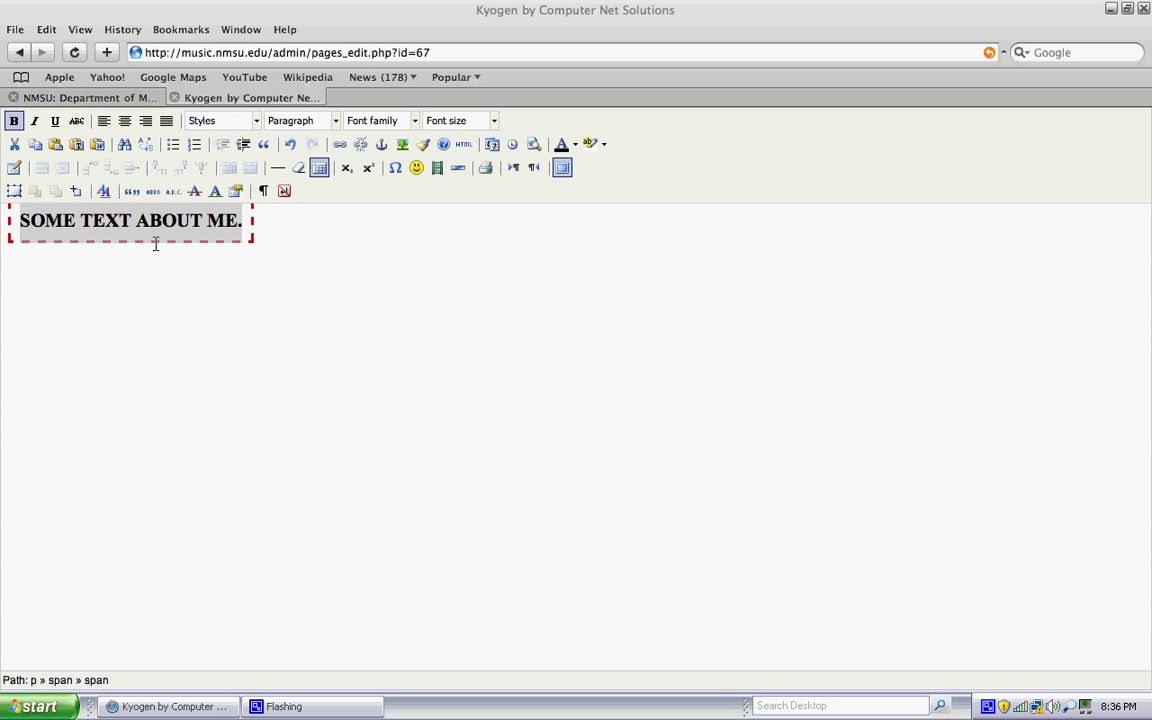
{"action": "mouse_move", "coordinate": [70, 261]}
{"action": "type", "text": "some"}
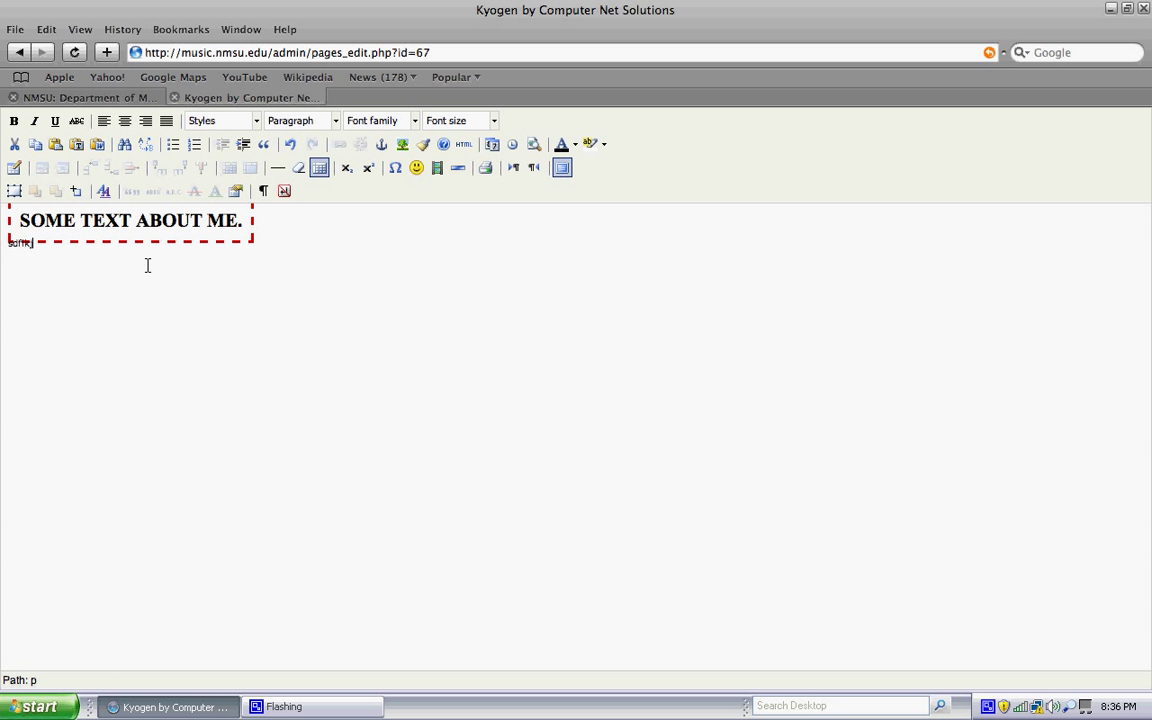
Type the placeholder line 'asdflkj' below the bordered heading
{"action": "type", "text": "asdflkj"}
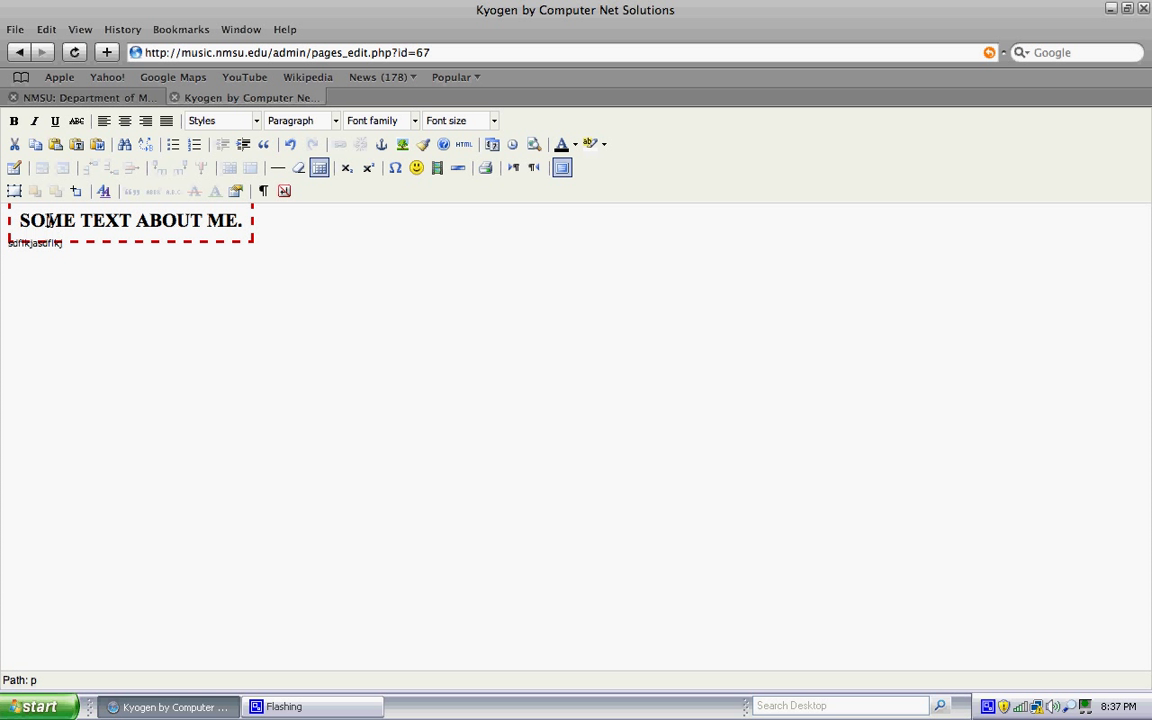
{"action": "mouse_move", "coordinate": [83, 222]}
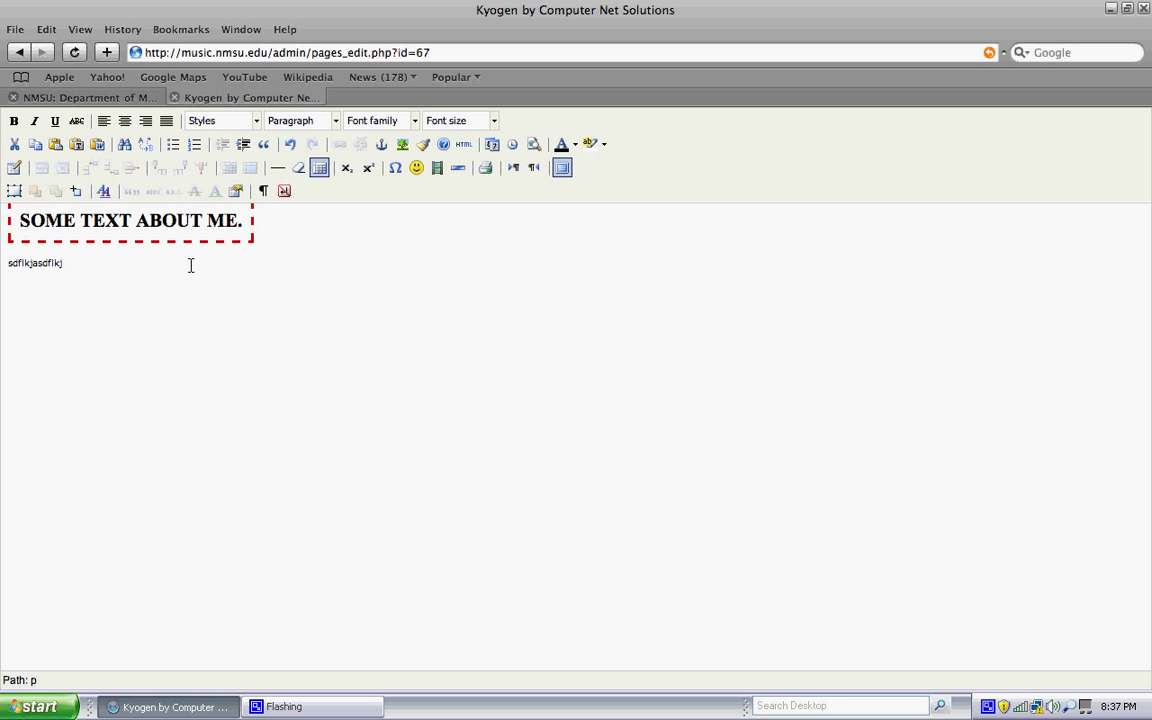
Convert the placeholder line to a bulleted list with items 'item', 'item 2' and 'item'
{"action": "left_click", "coordinate": [194, 144]}
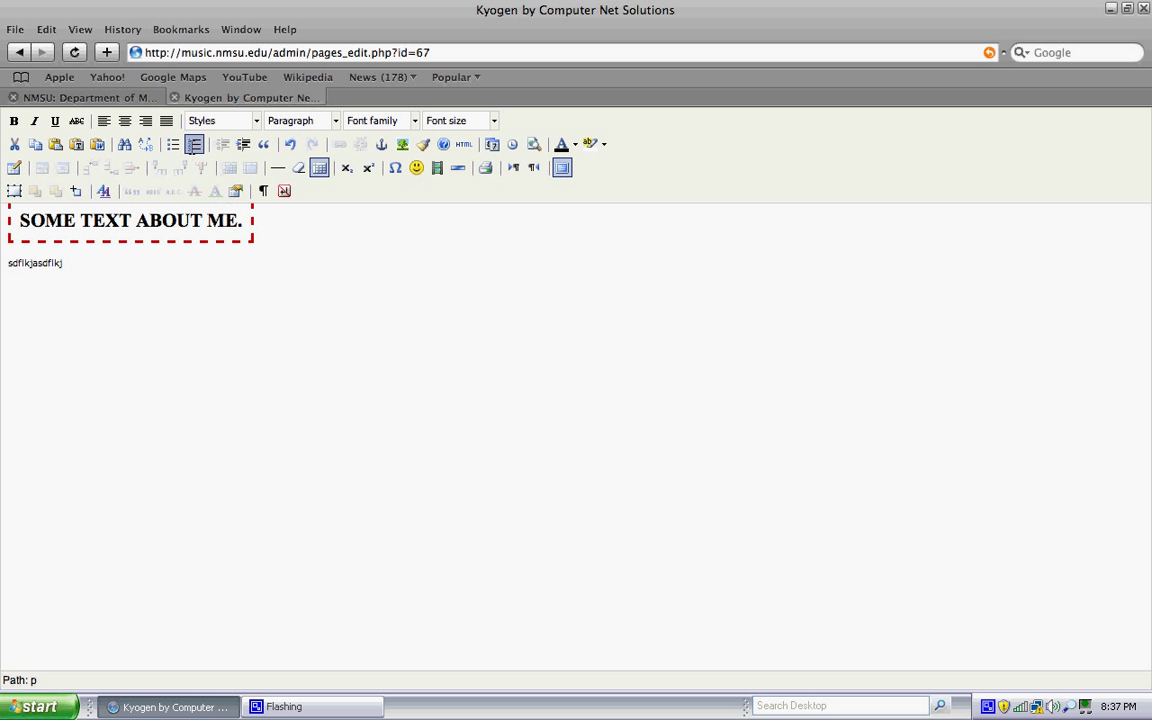
{"action": "left_click", "coordinate": [172, 144]}
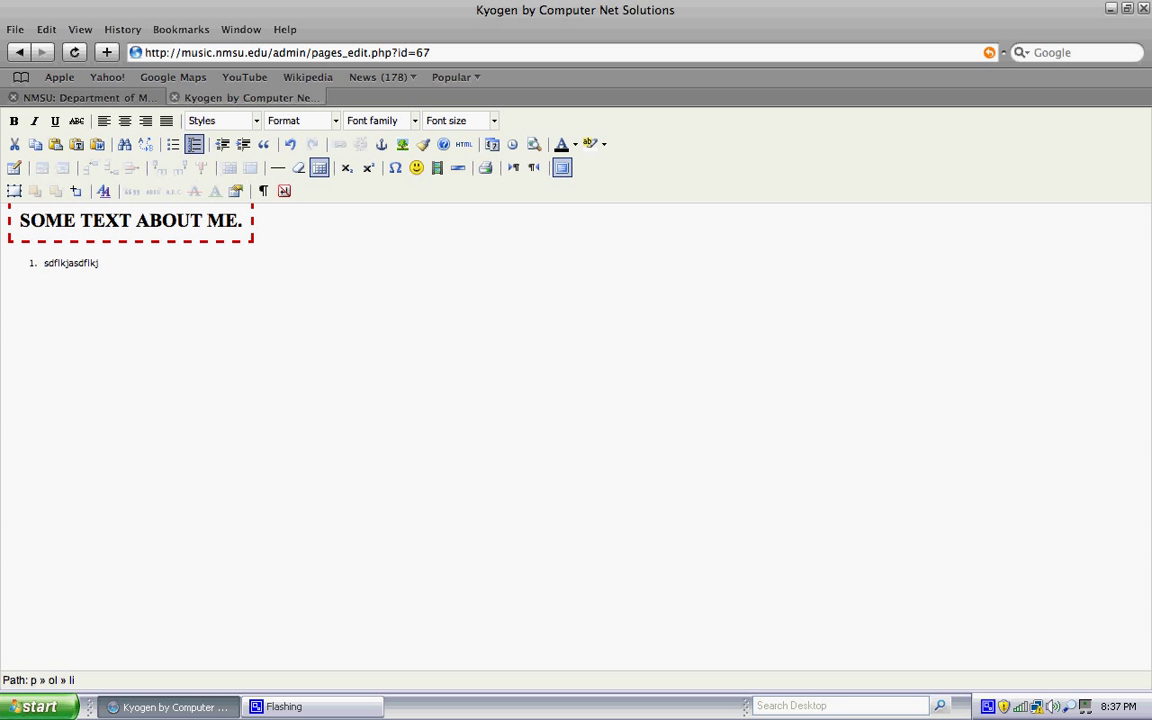
{"action": "left_click", "coordinate": [173, 144]}
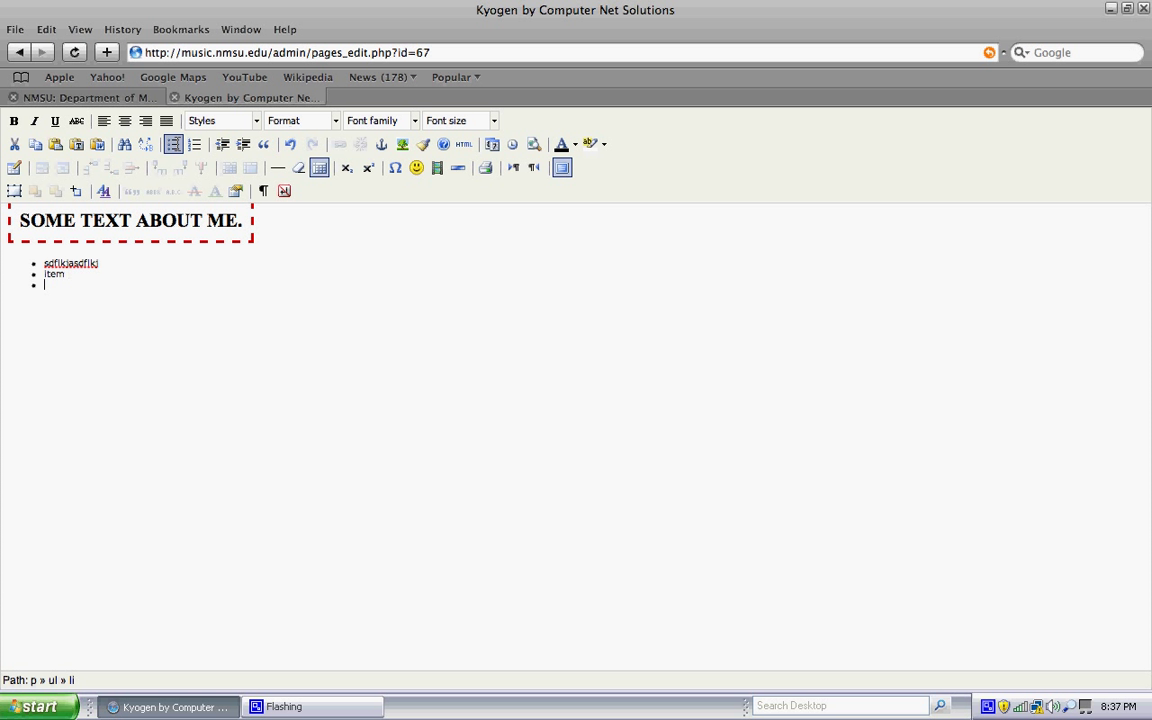
{"action": "type", "text": "item 2"}
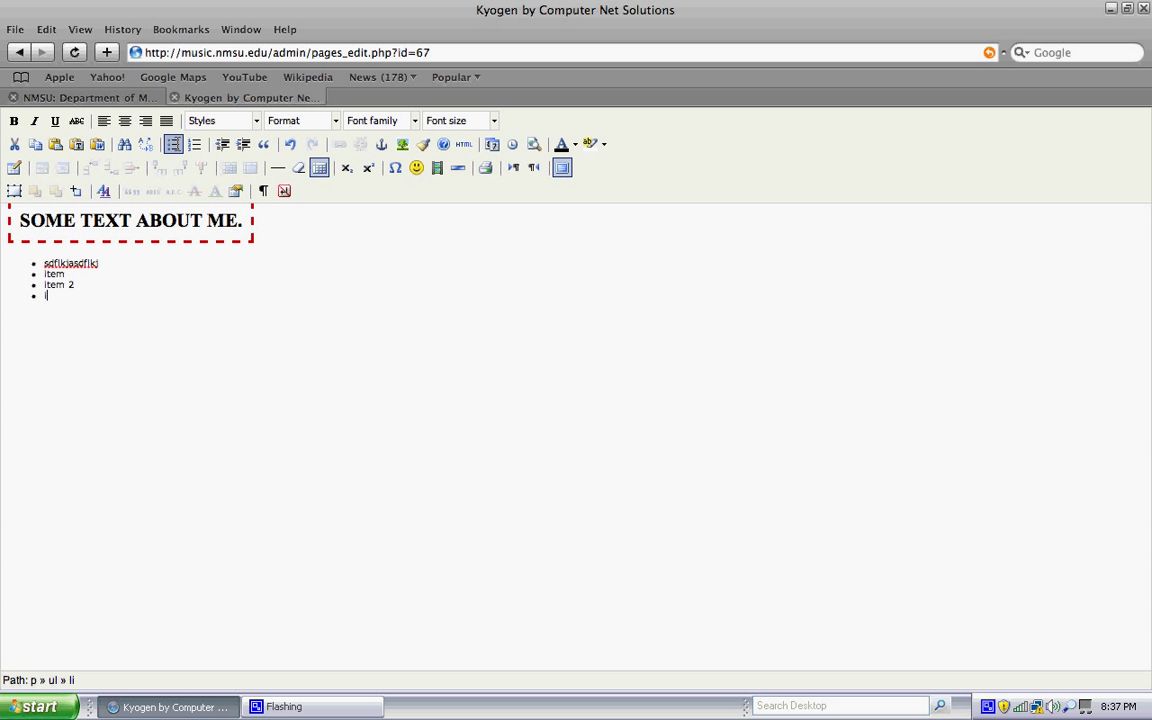
{"action": "type", "text": "item"}
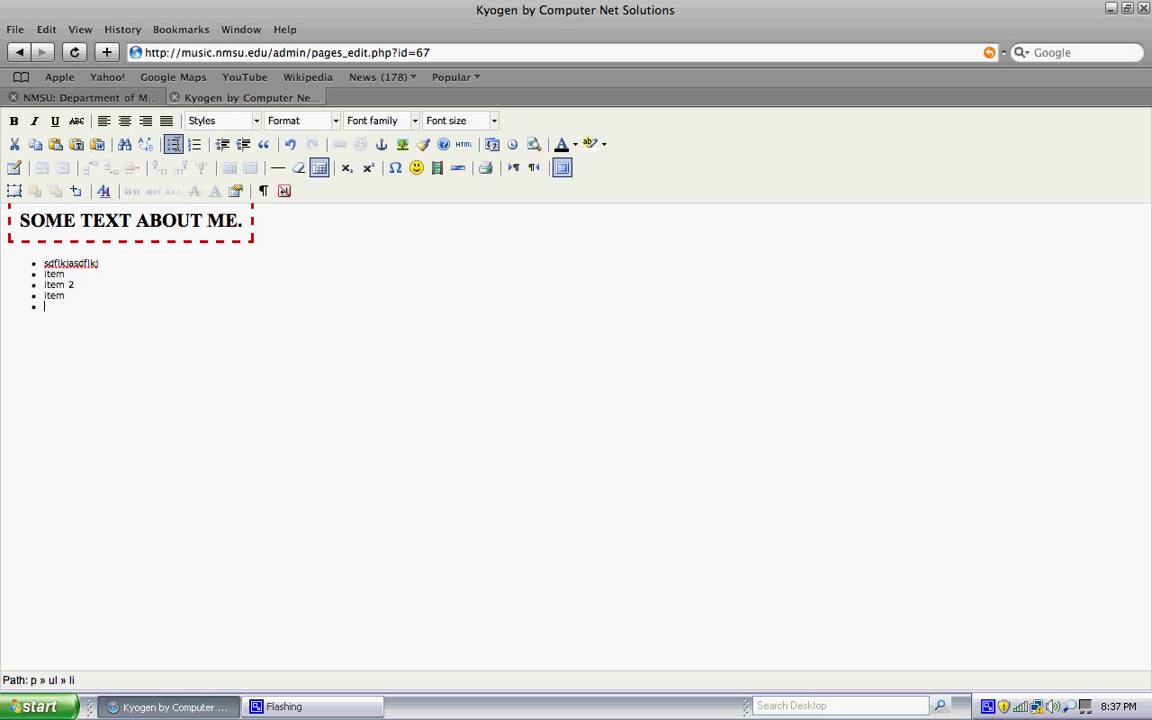
{"action": "left_click", "coordinate": [173, 144]}
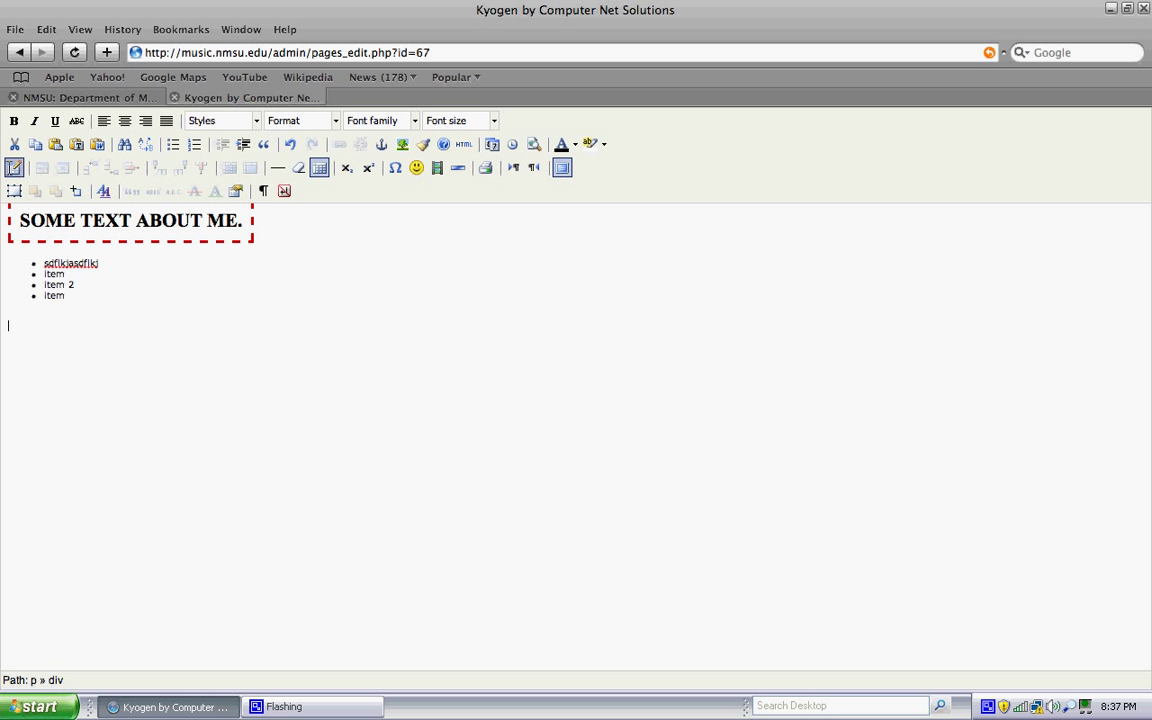
Insert a table with 3 columns and 4 rows
{"action": "left_click", "coordinate": [318, 167]}
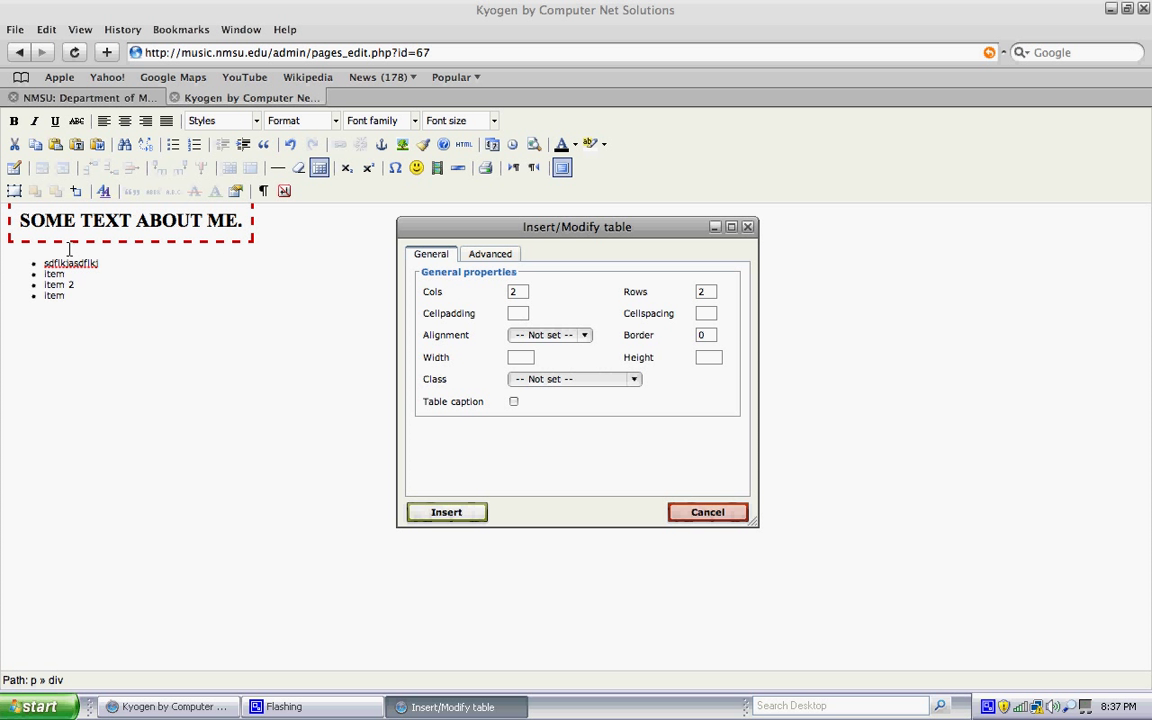
{"action": "mouse_move", "coordinate": [15, 167]}
{"action": "type", "text": "3"}
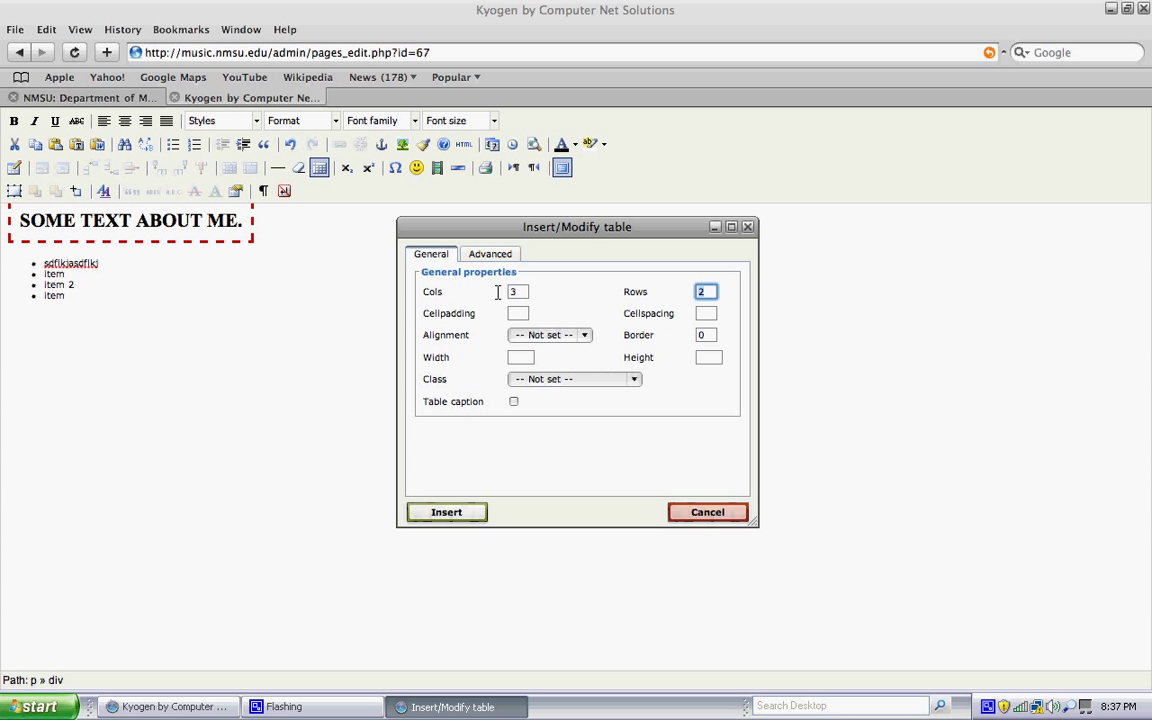
{"action": "type", "text": "4"}
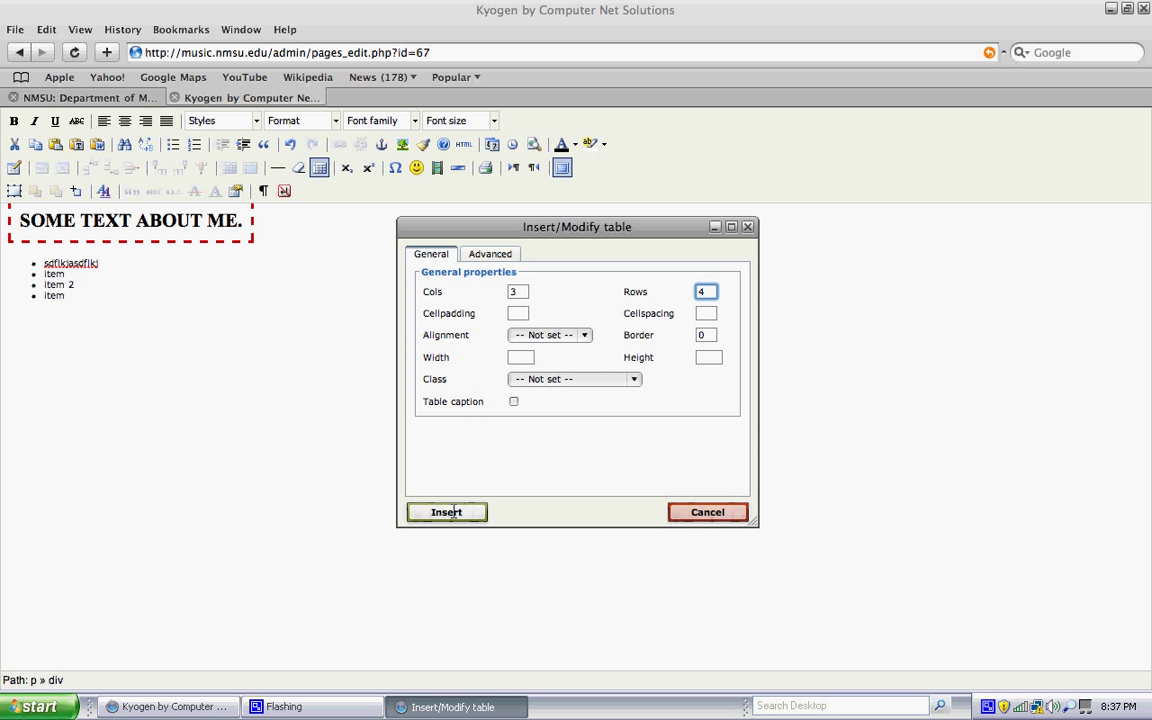
{"action": "left_click", "coordinate": [445, 512]}
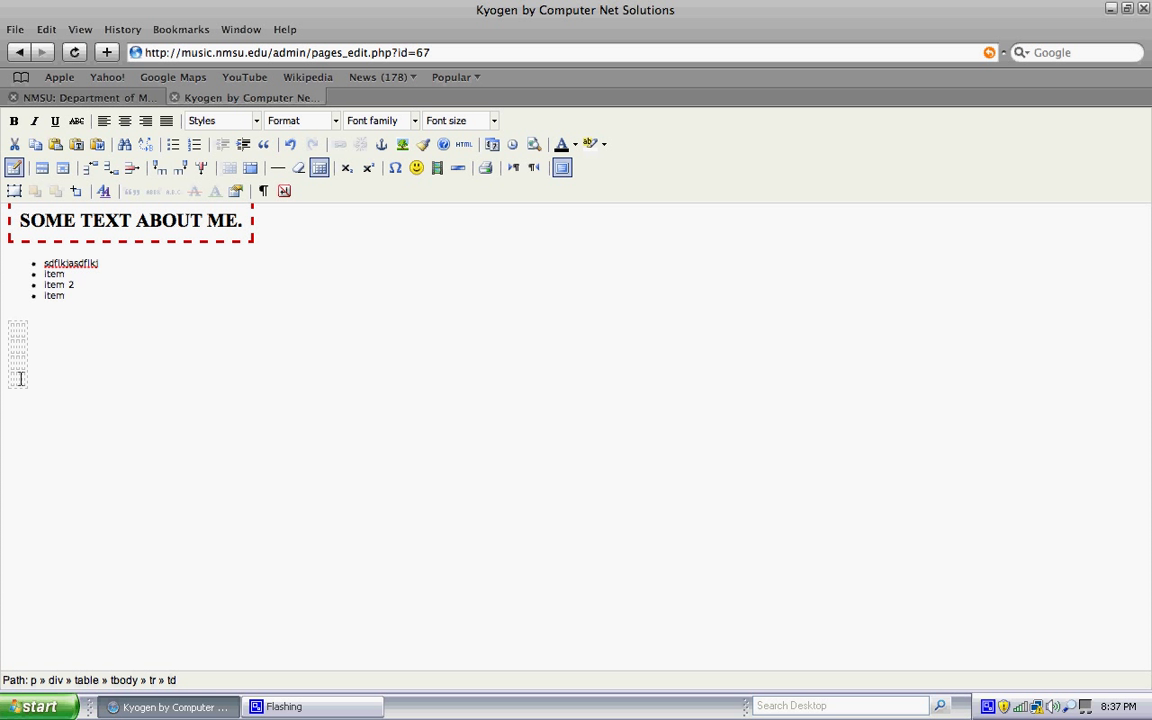
Type 'heading 1', 'heading 2' and 'heading 3' across the table's first row
{"action": "type", "text": "heading 2"}
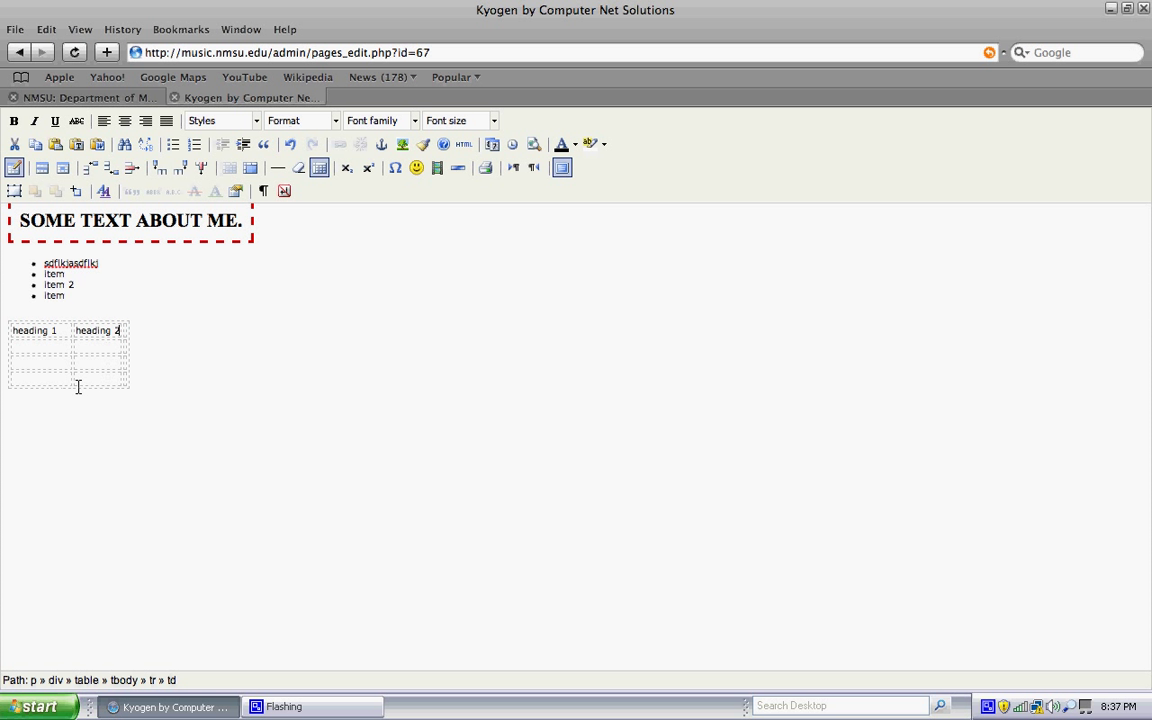
{"action": "type", "text": "heading 3"}
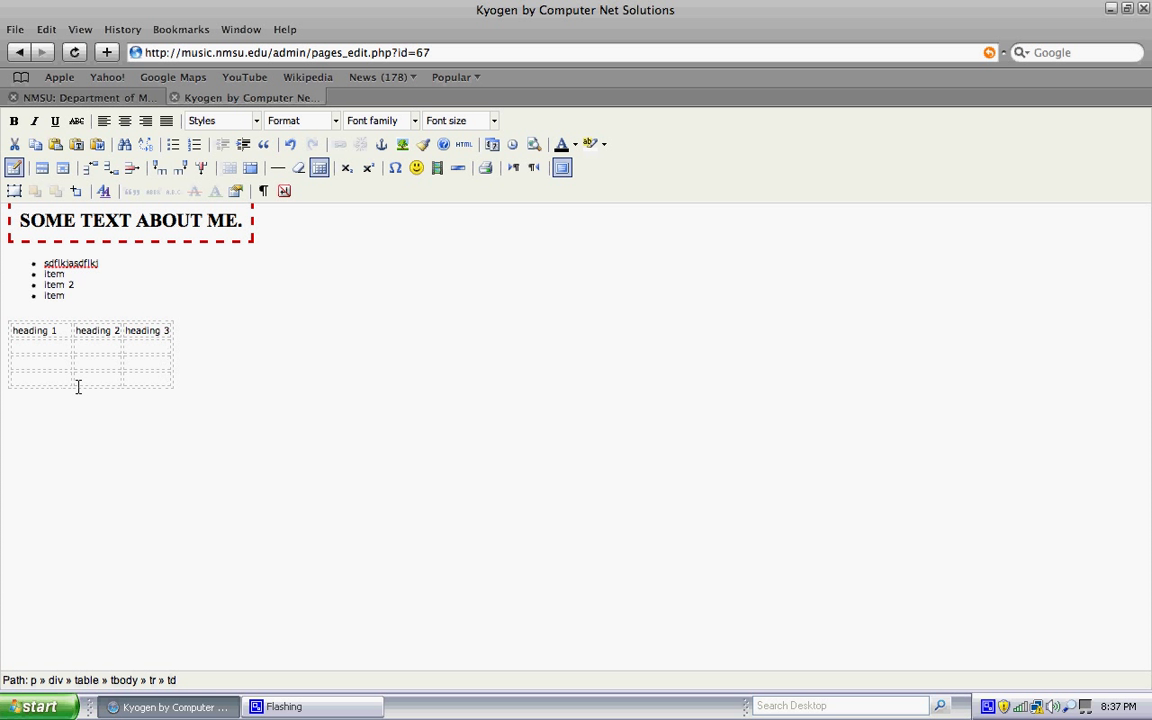
{"action": "left_click", "coordinate": [66, 330]}
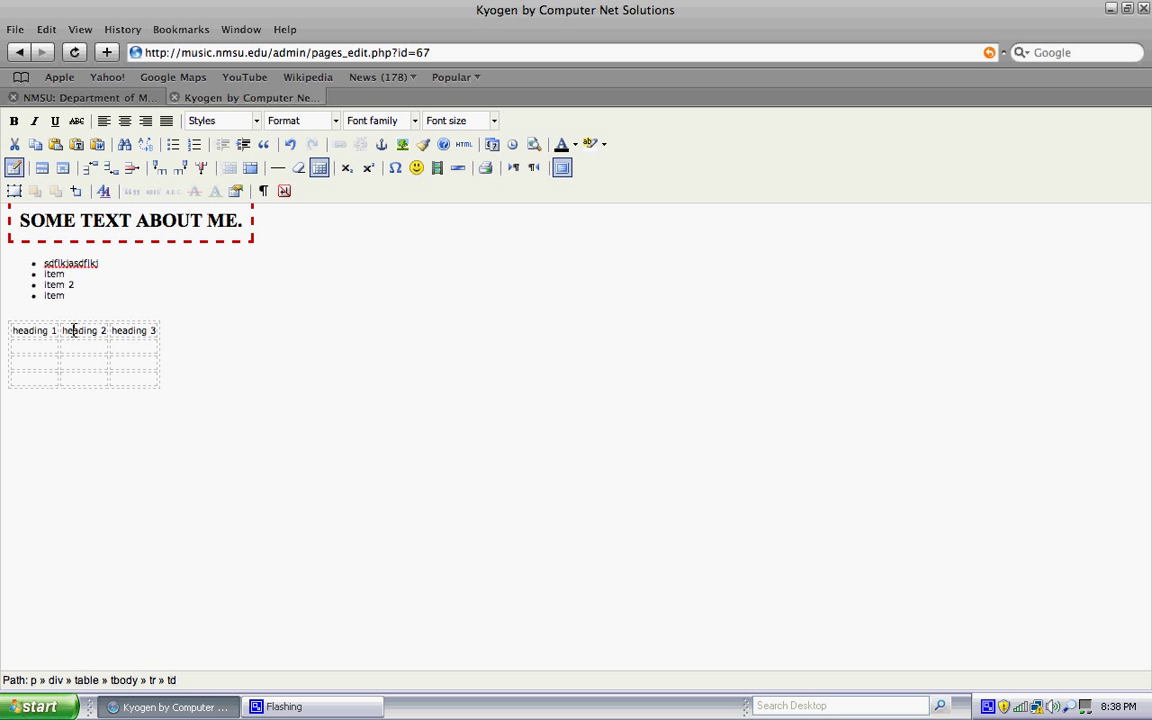
{"action": "mouse_move", "coordinate": [124, 330]}
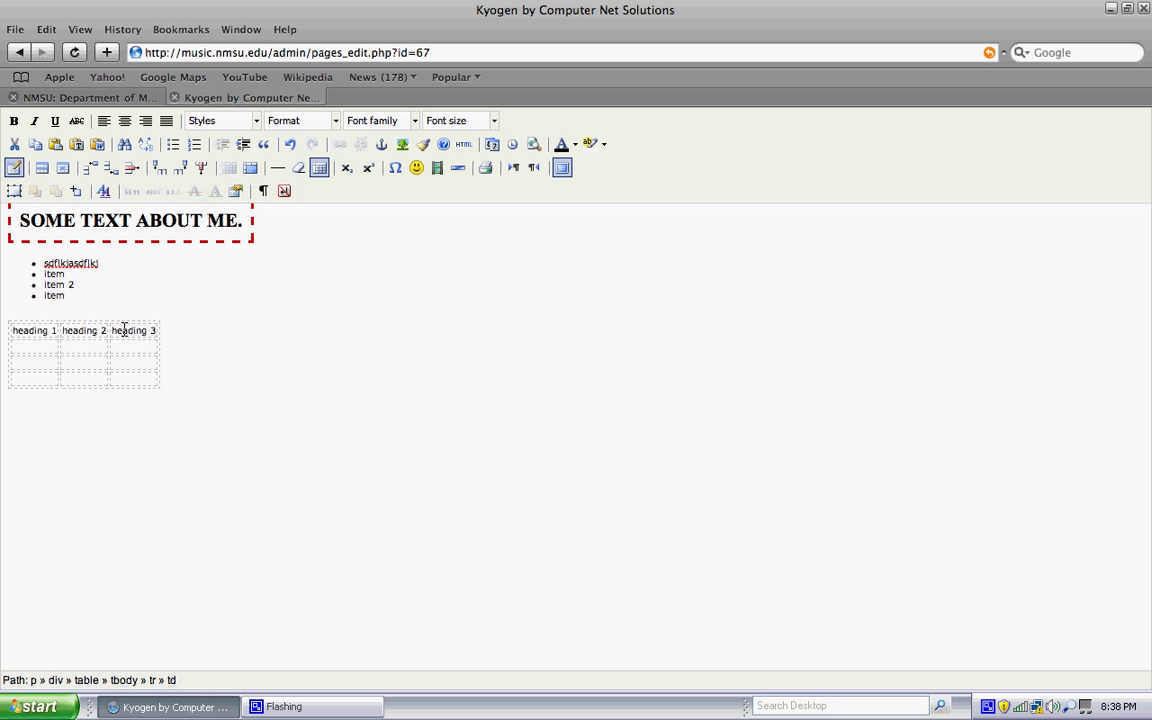
{"action": "mouse_move", "coordinate": [564, 197]}
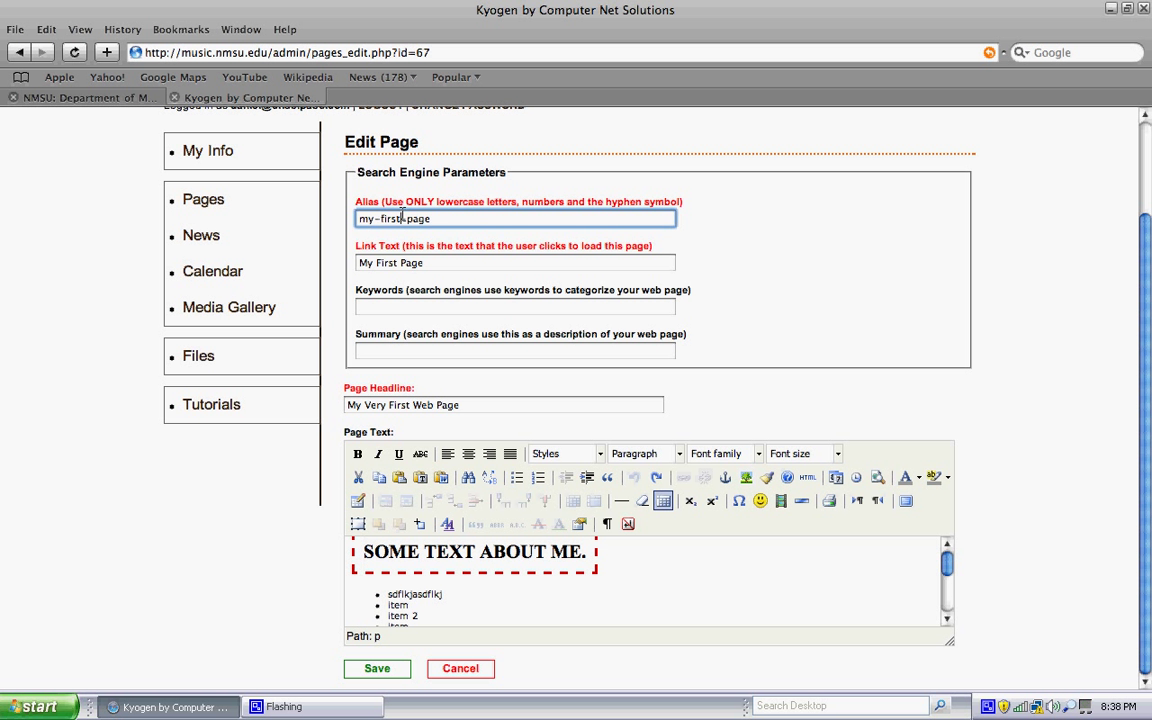
Confirm the alias 'my-first-page' and save the 'My Very First Web Page' page
{"action": "left_click", "coordinate": [377, 668]}
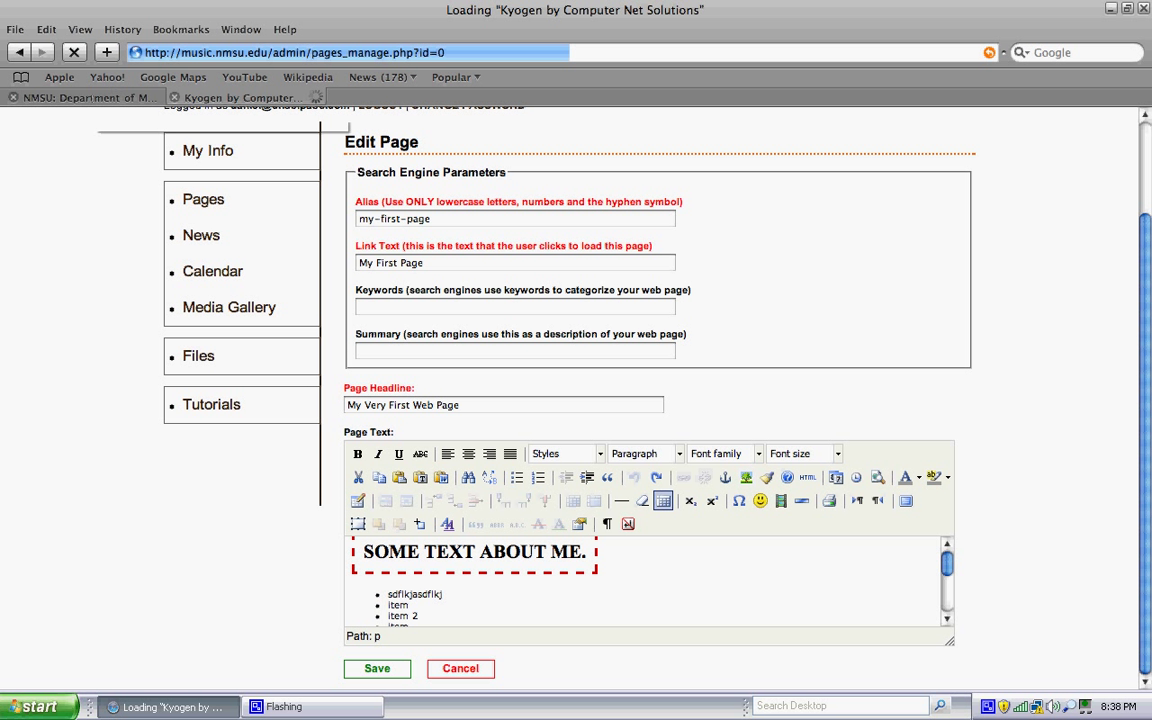
On the NMSU Department of Music site, open 'My First Page' from the left navigation
{"action": "left_click", "coordinate": [460, 668]}
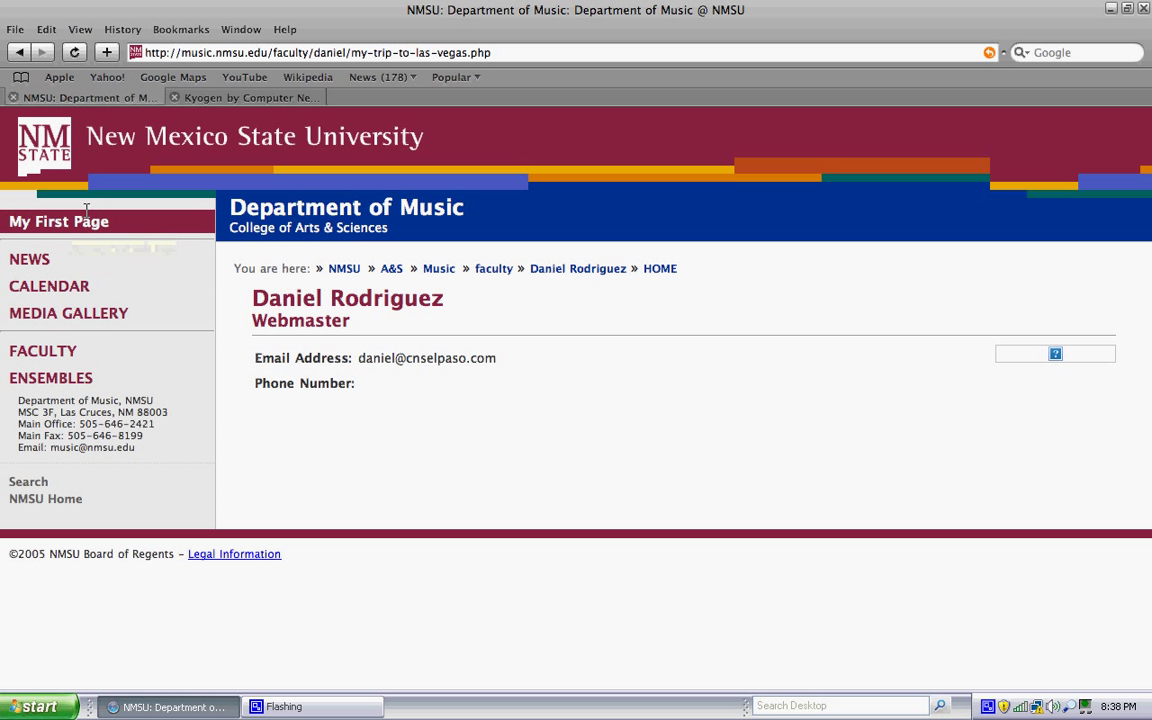
{"action": "left_click", "coordinate": [58, 221]}
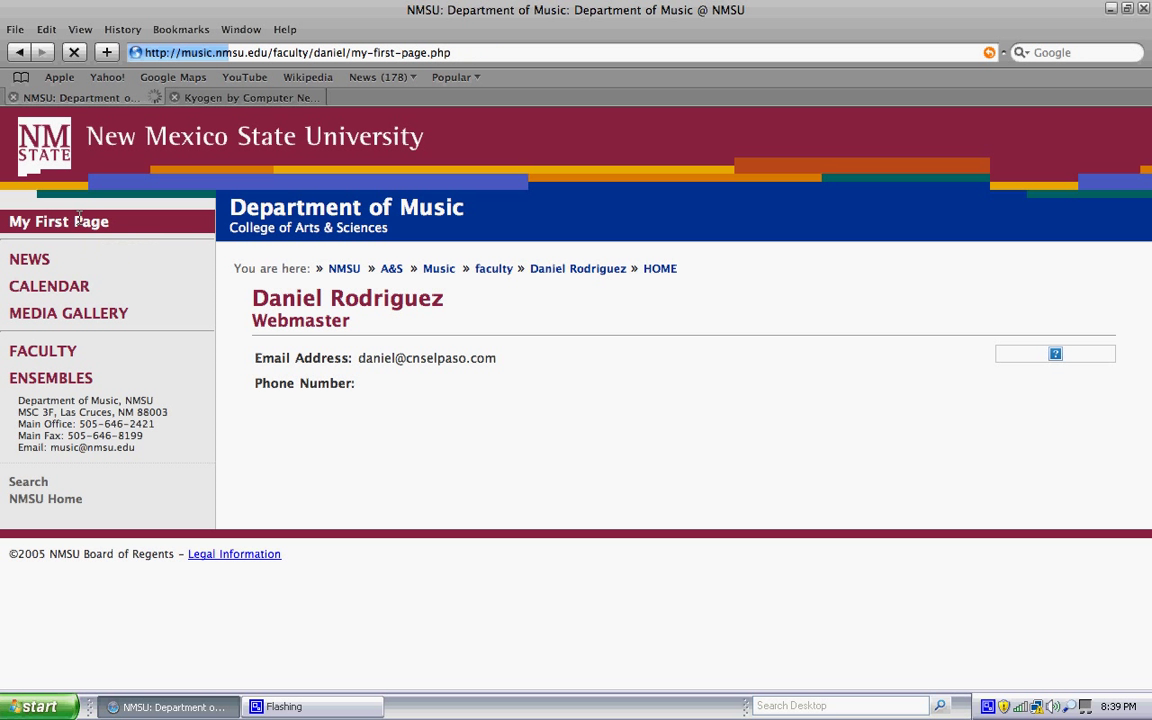